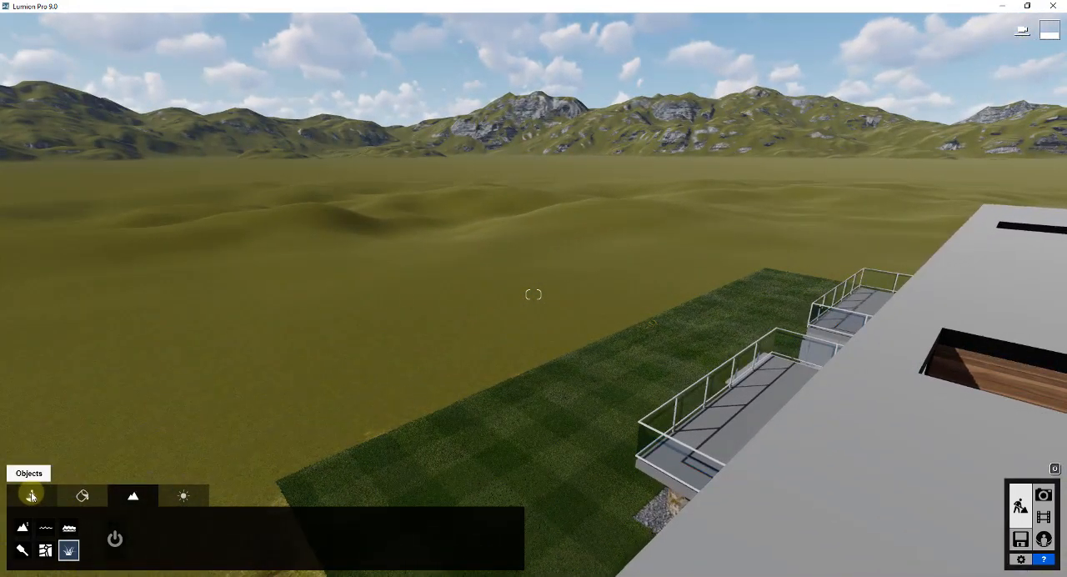
- Switch the build menu from landscape to Objects and choose the Nature category
left_click(31, 495)
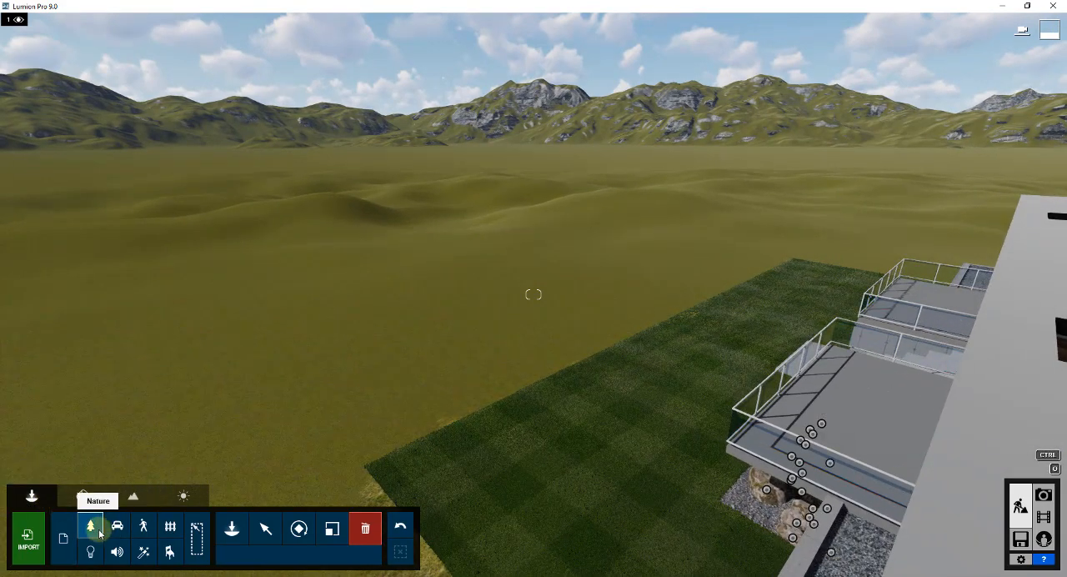
mouse_move(82, 496)
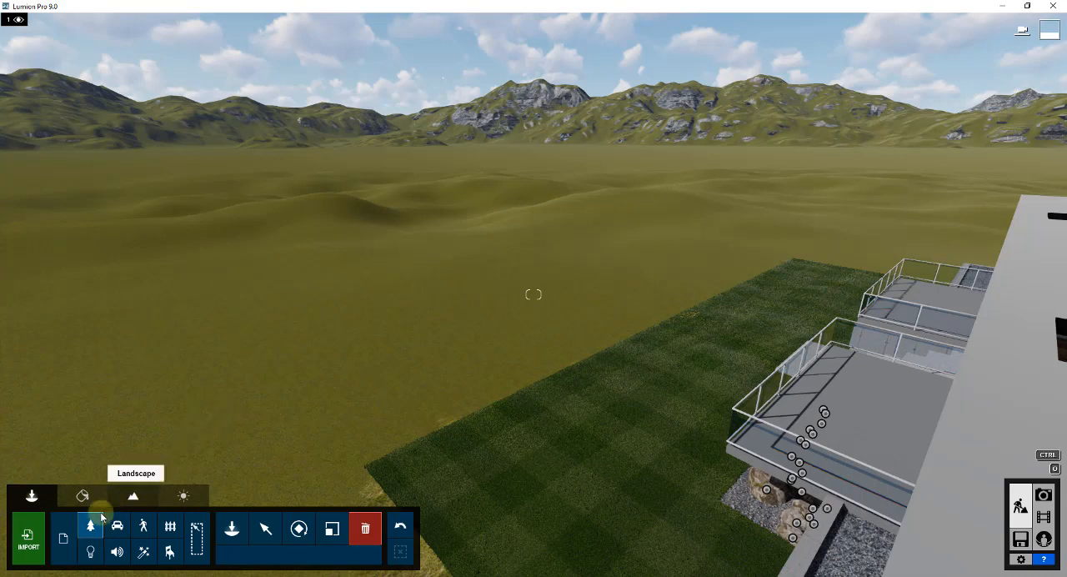
mouse_move(117, 525)
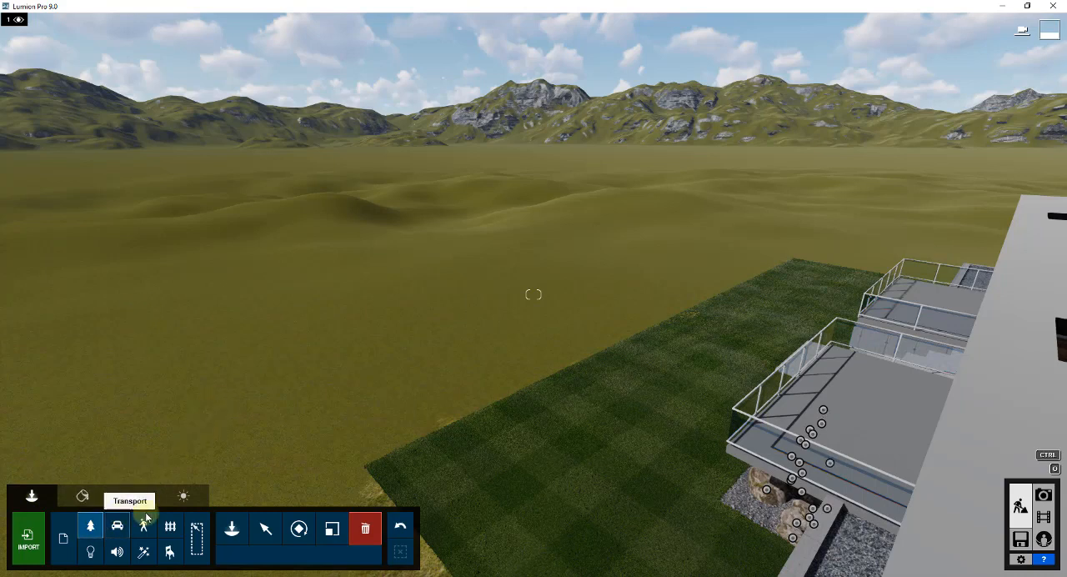
mouse_move(32, 496)
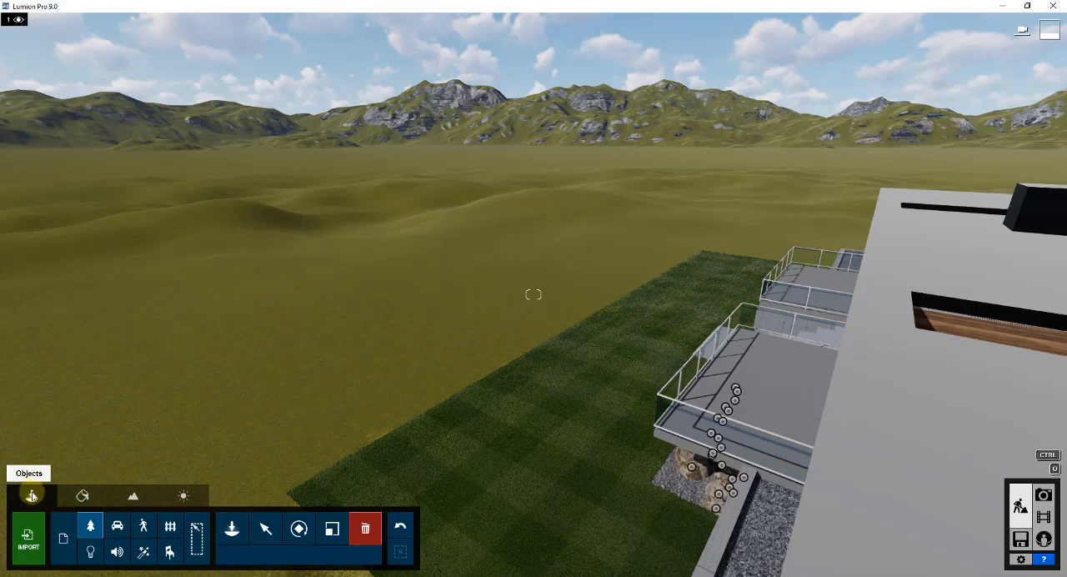
left_click(90, 525)
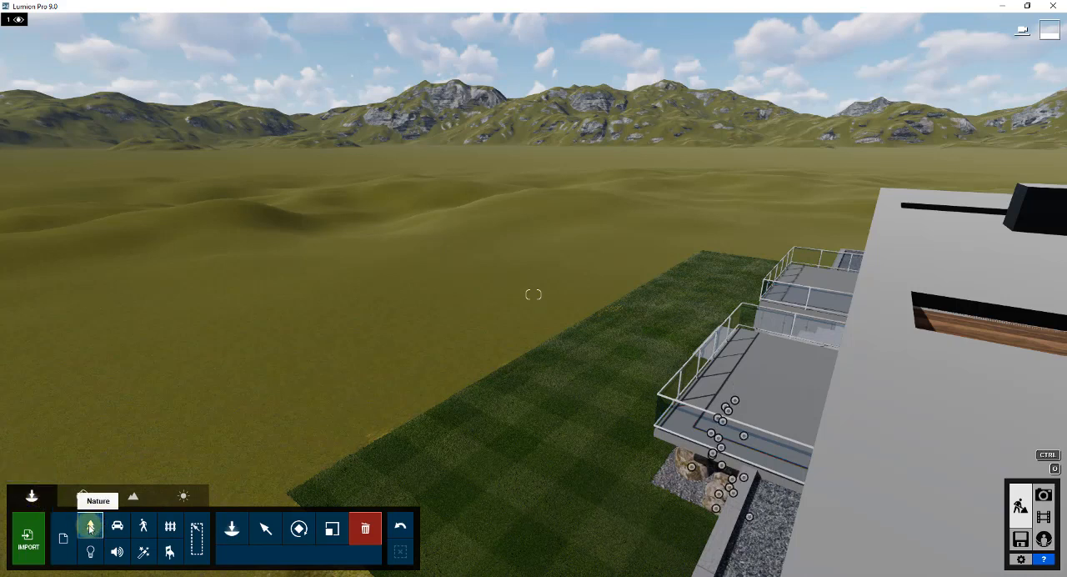
- Pick a pine tree from the Nature Library and scatter several across the ground beside the lawn
left_click(231, 529)
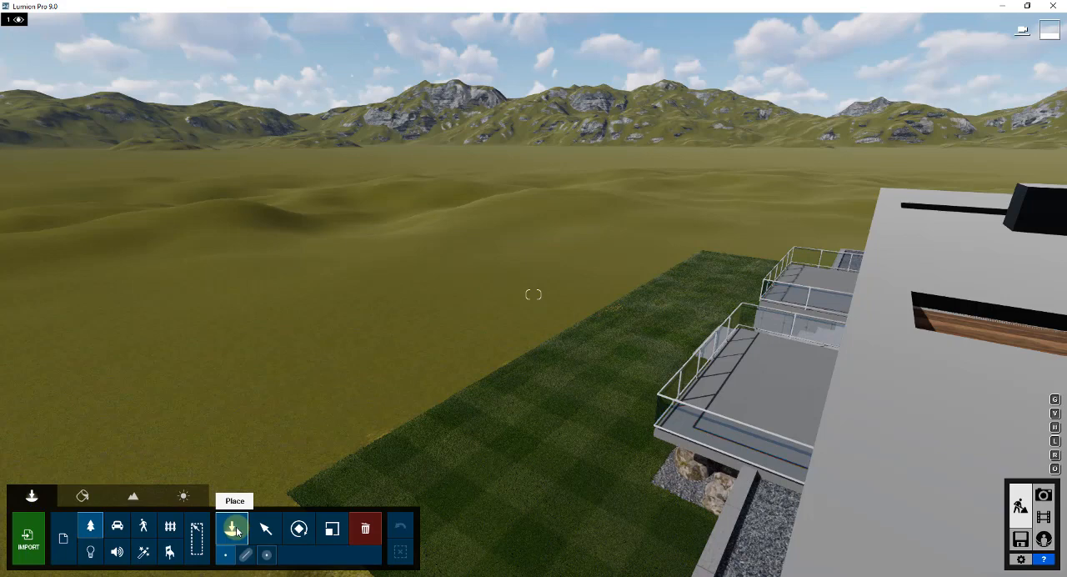
left_click(232, 527)
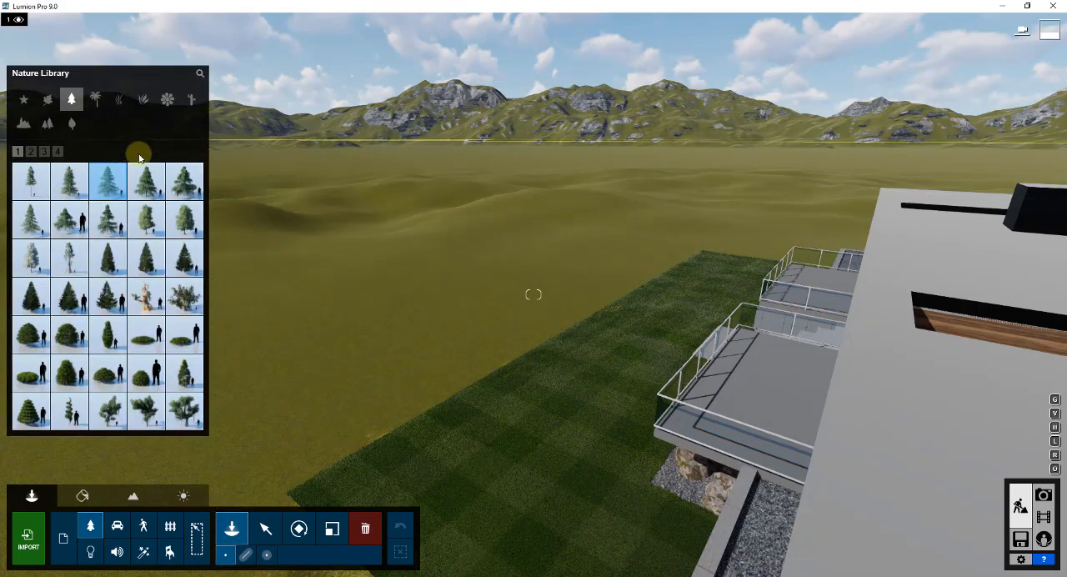
left_click(533, 293)
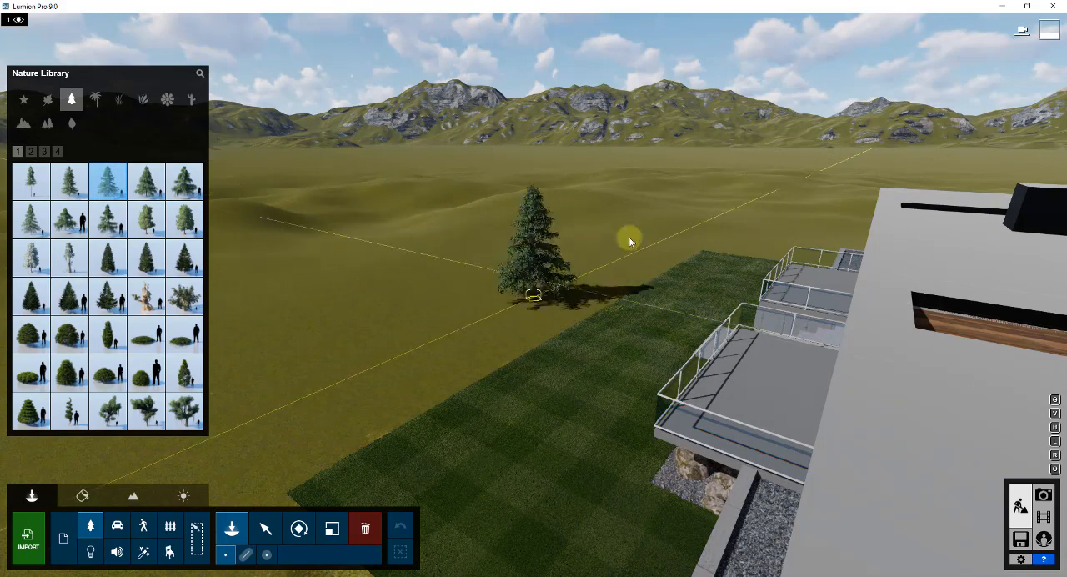
left_click_drag(534, 292, 354, 404)
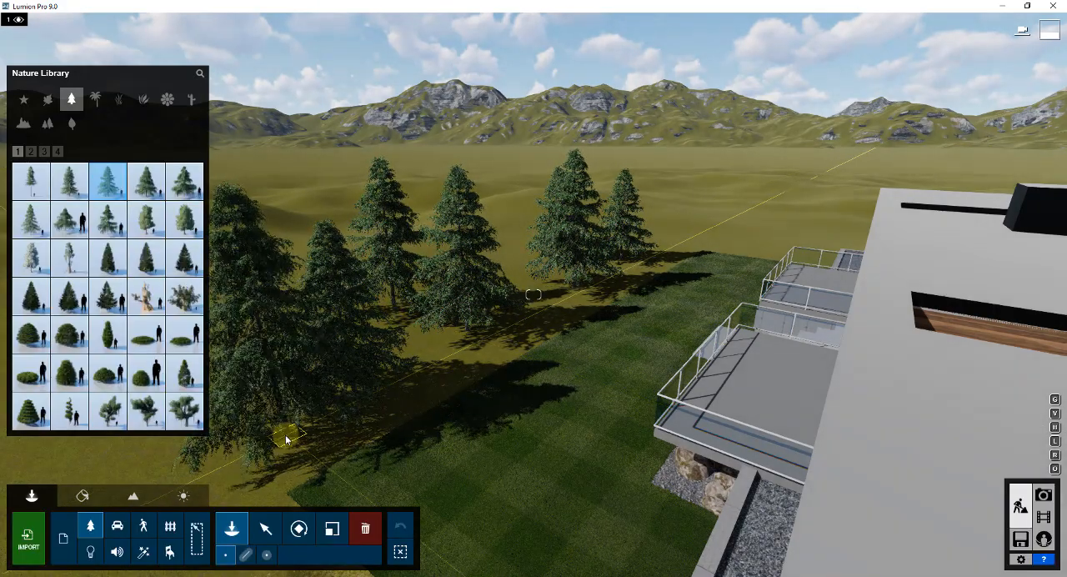
mouse_move(366, 528)
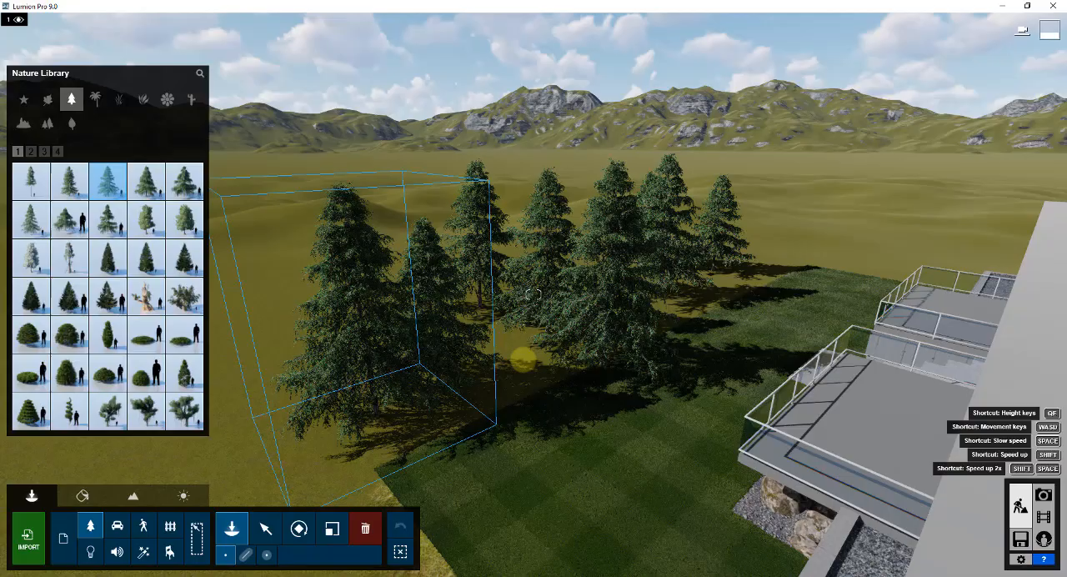
- Mass-place trees along a line, removing the shrub and plant and adding a second pine
left_click(584, 250)
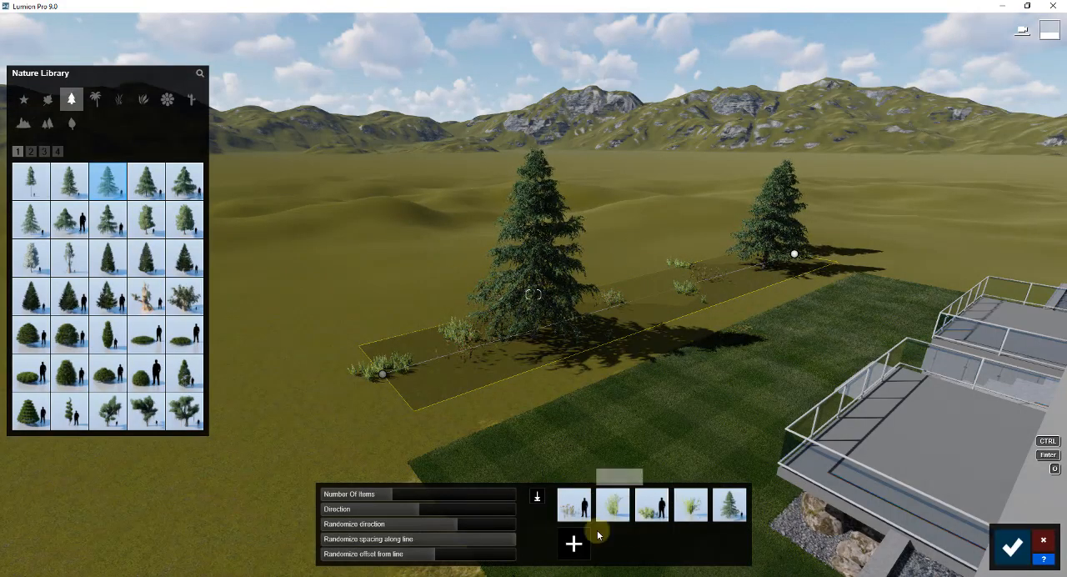
left_click(652, 504)
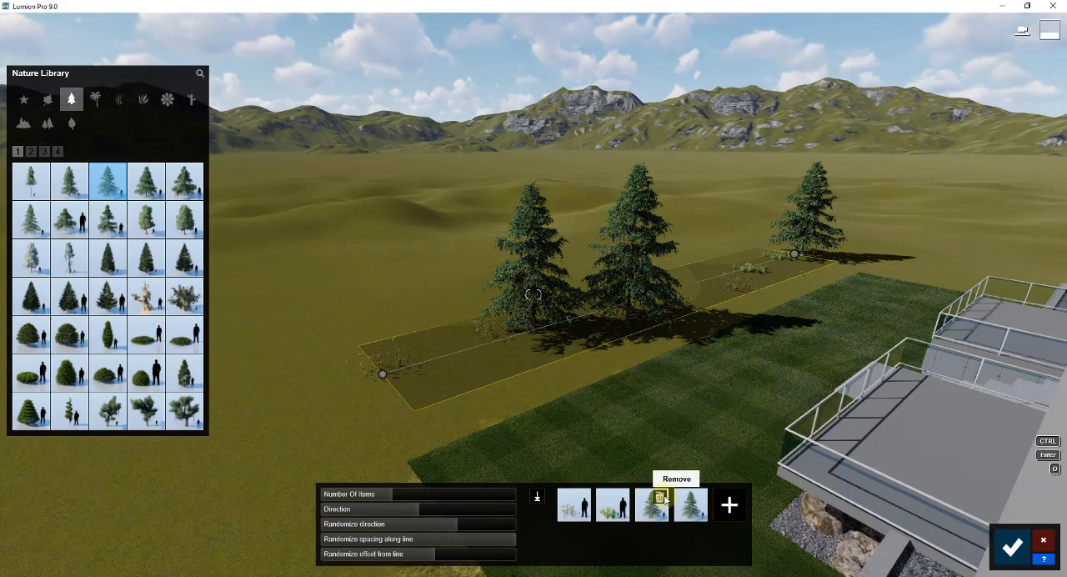
left_click(652, 506)
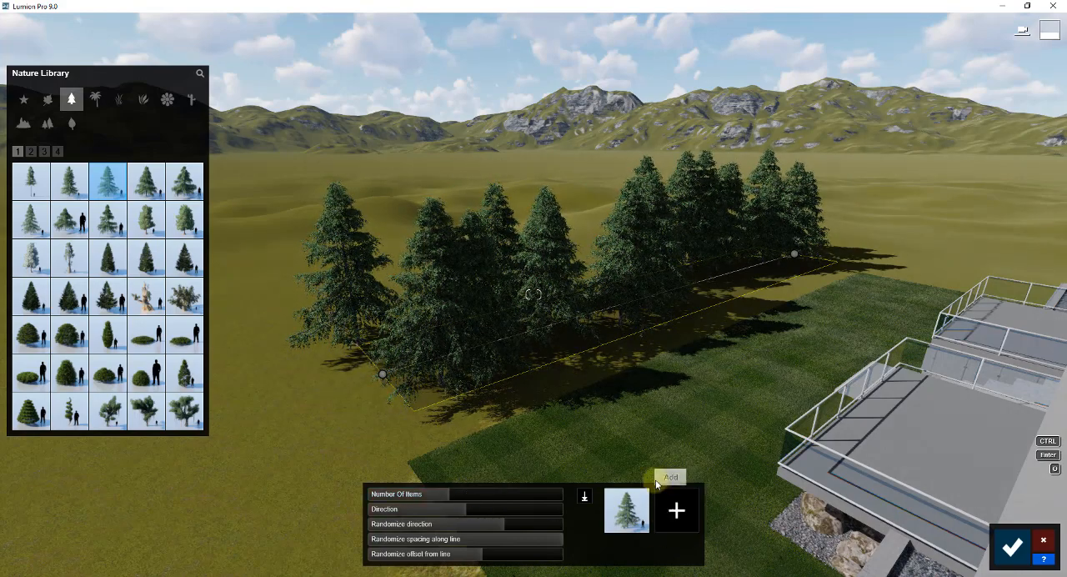
left_click(677, 509)
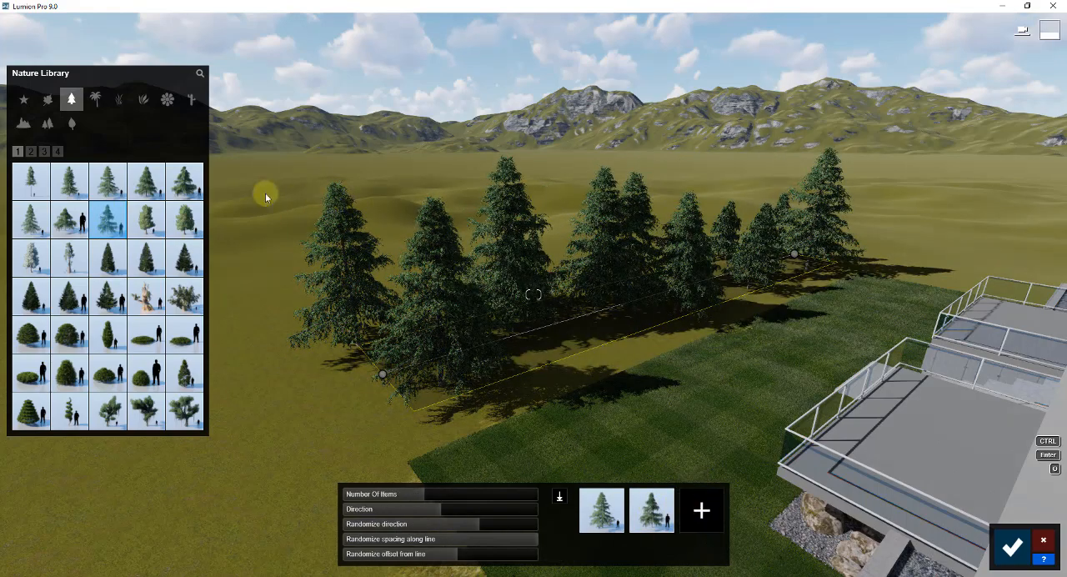
mouse_move(69, 219)
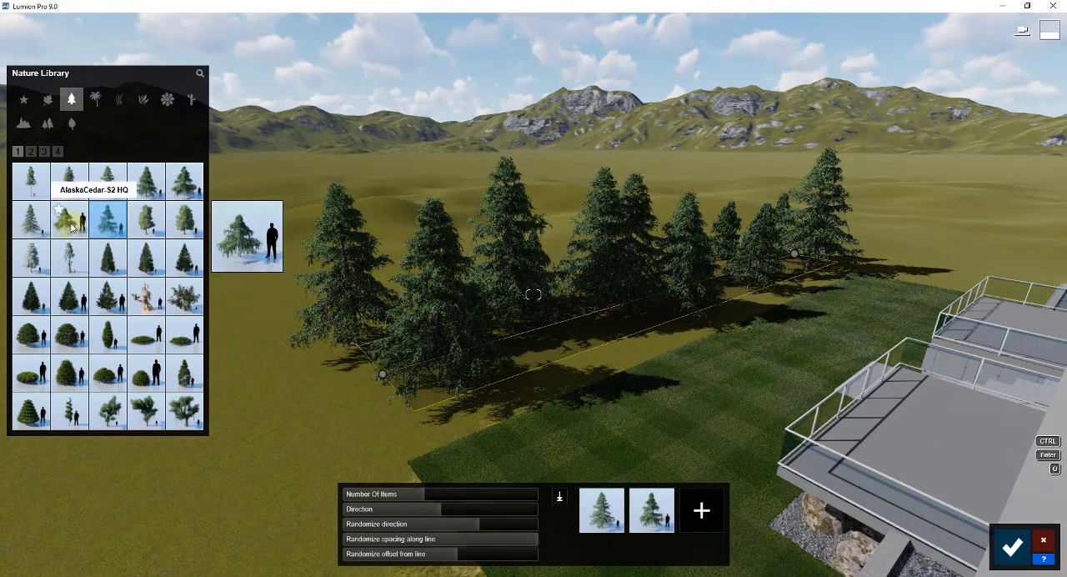
- Add AlaskaCedar-S2 HQ to the line, raise the item count, and increase direction randomization
left_click(701, 510)
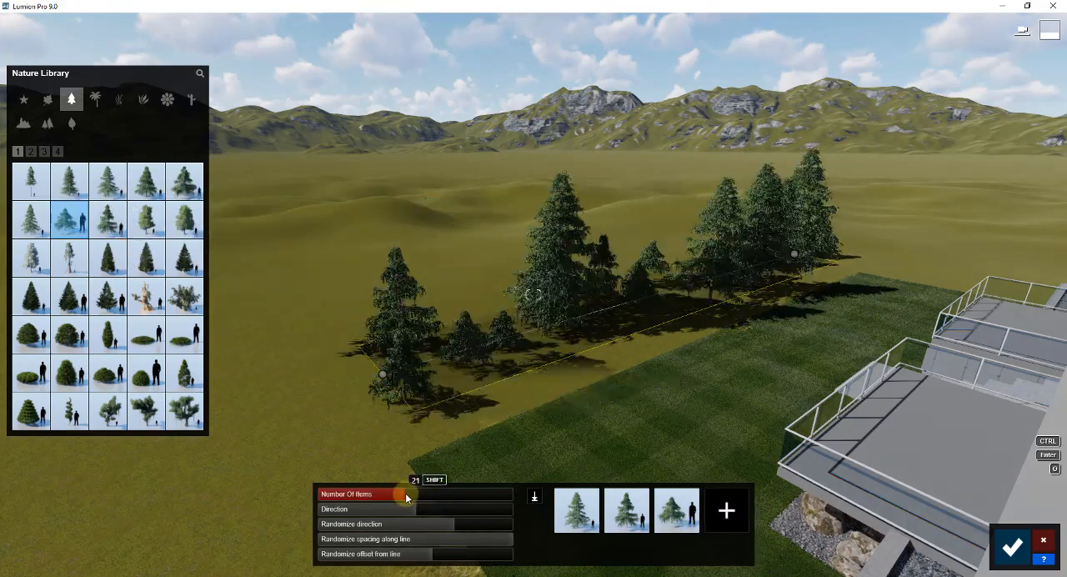
left_click_drag(396, 494, 409, 494)
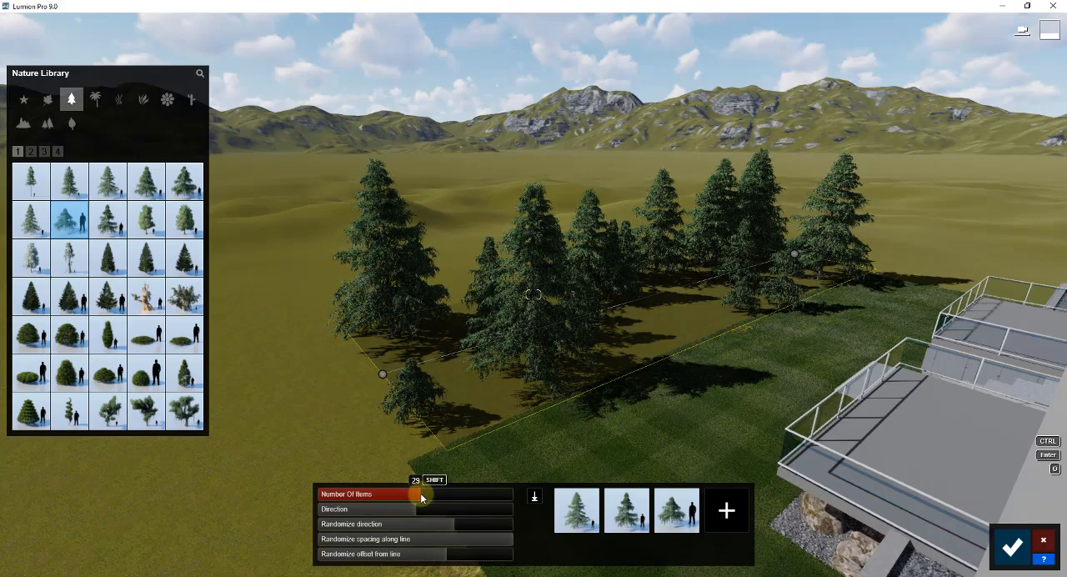
left_click_drag(423, 493, 429, 494)
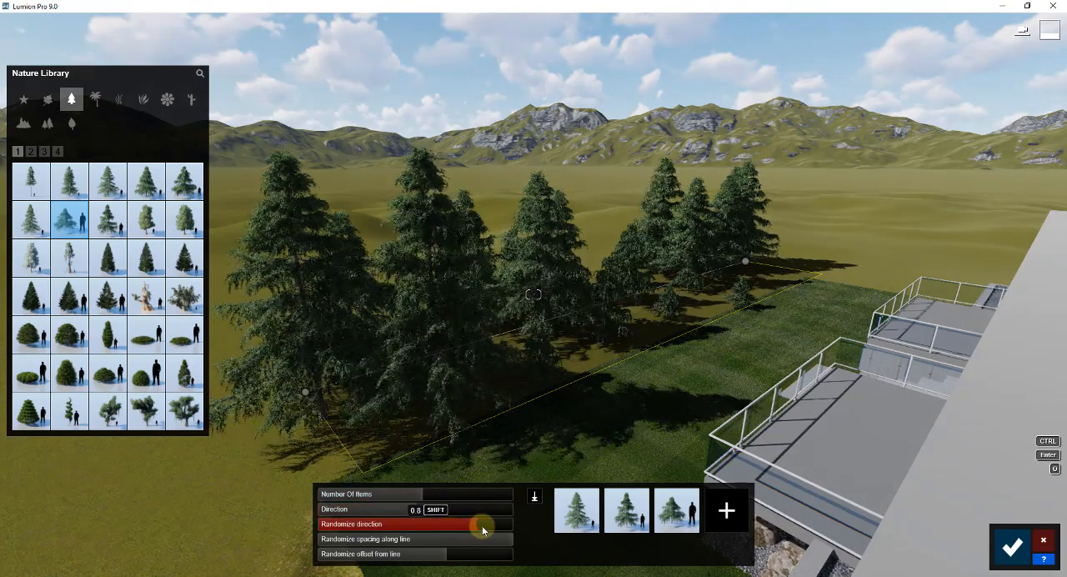
left_click_drag(482, 529, 438, 542)
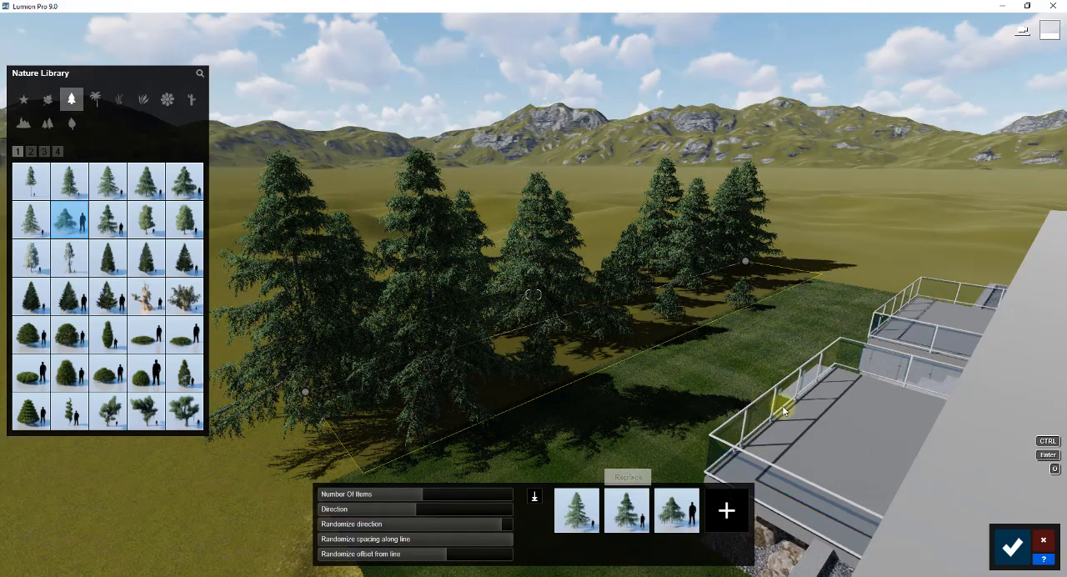
mouse_move(625, 315)
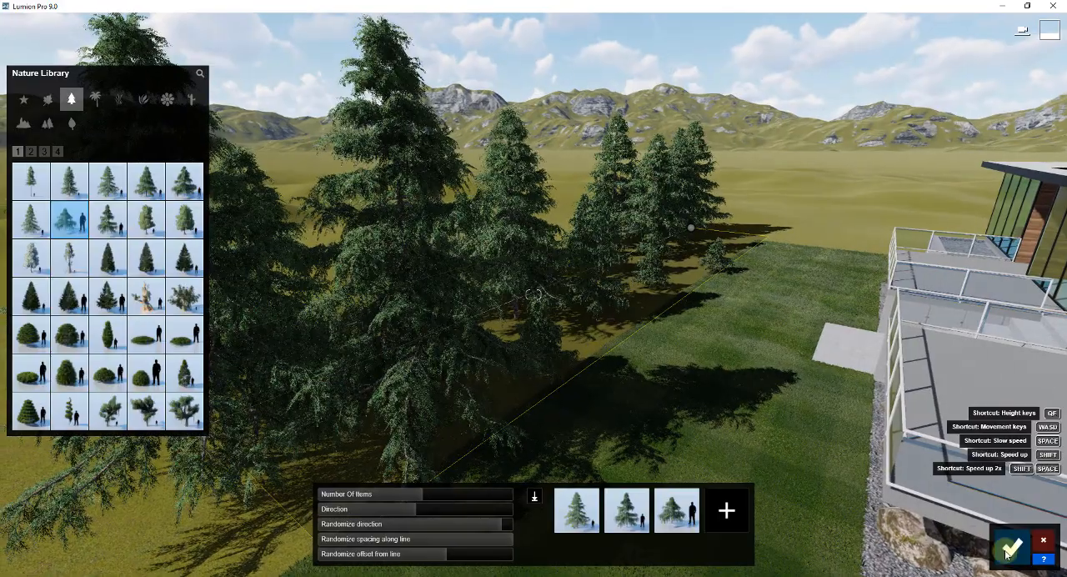
mouse_move(1010, 547)
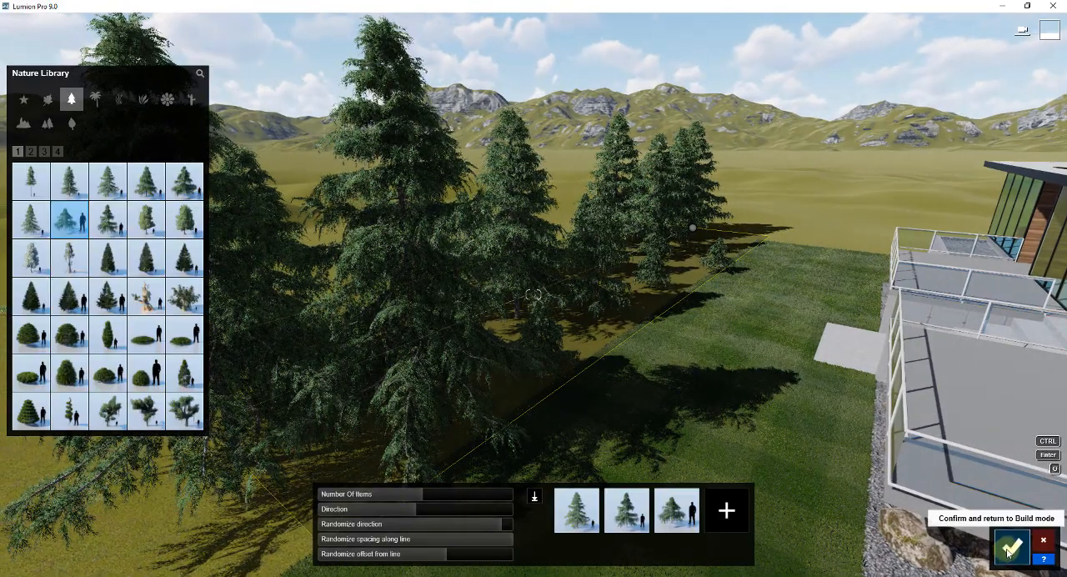
- Confirm the conifer row and select a large cedar near the front
left_click(1011, 547)
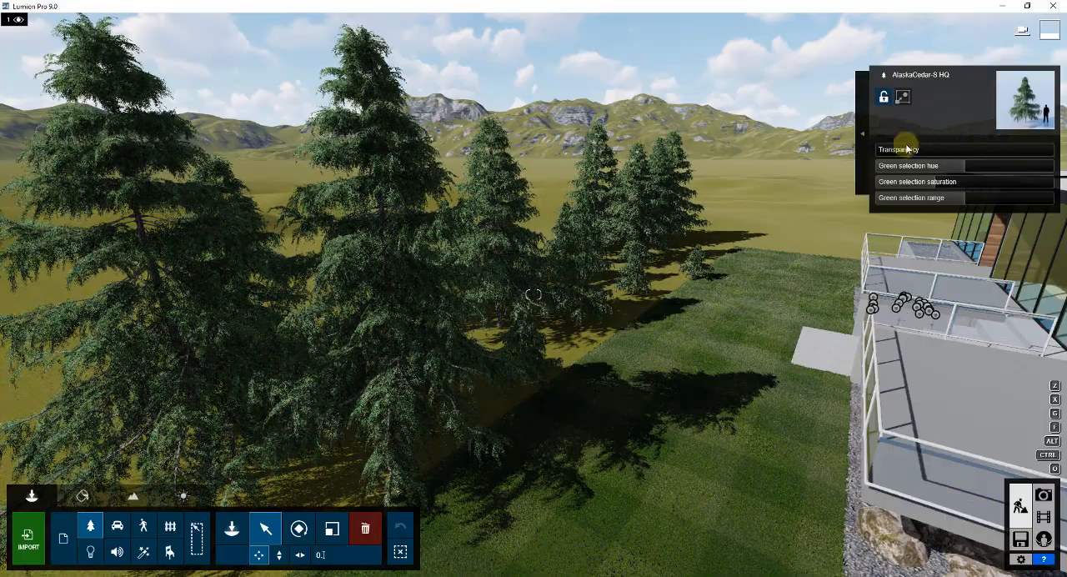
left_click(375, 250)
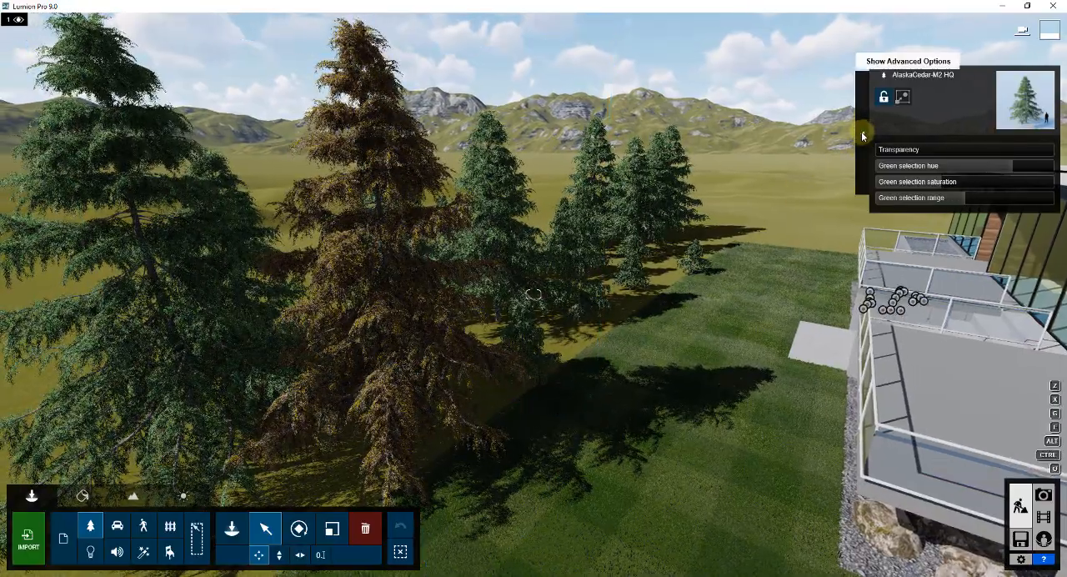
- Pick a cedar and use Select All Objects in Category to select all 30 AlaskaCedars
left_click(907, 61)
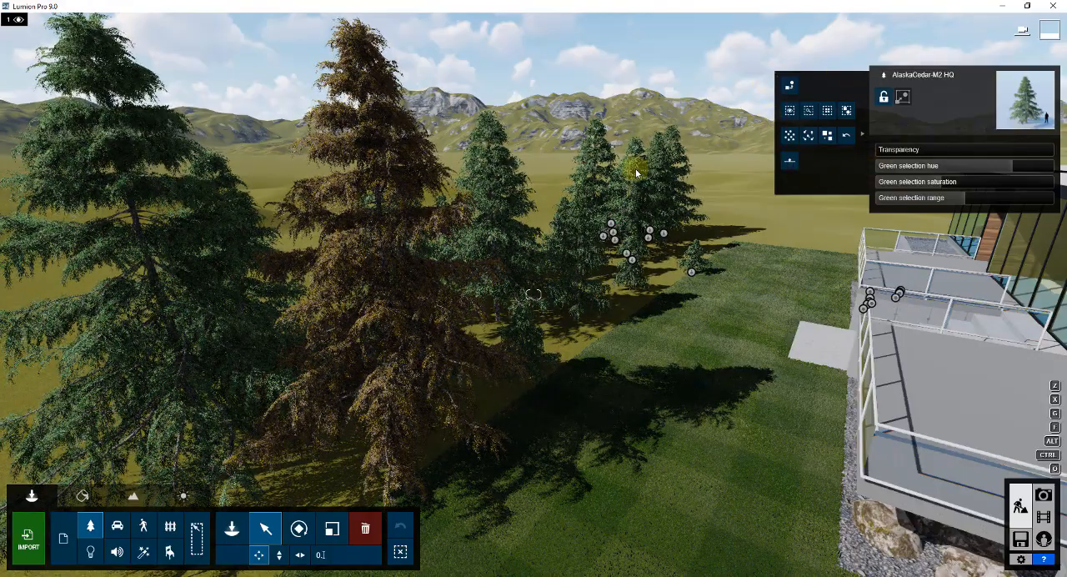
left_click(500, 208)
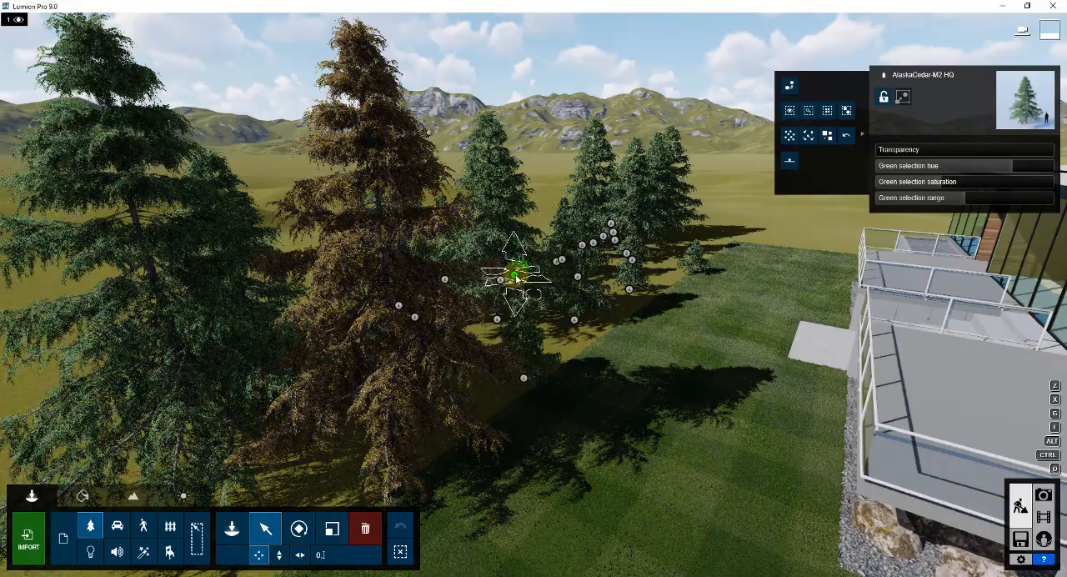
mouse_move(845, 110)
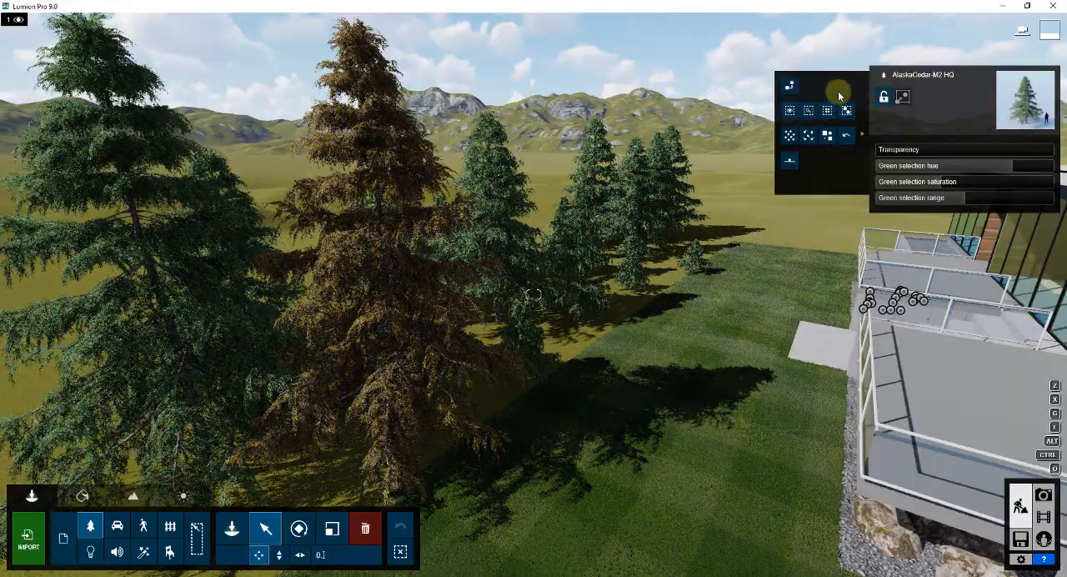
mouse_move(846, 110)
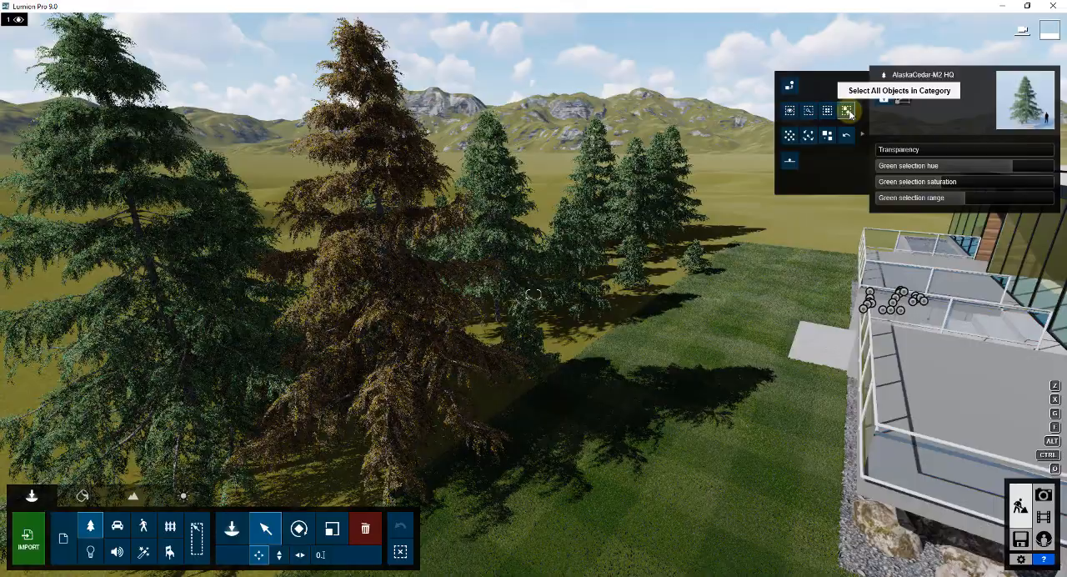
left_click(846, 111)
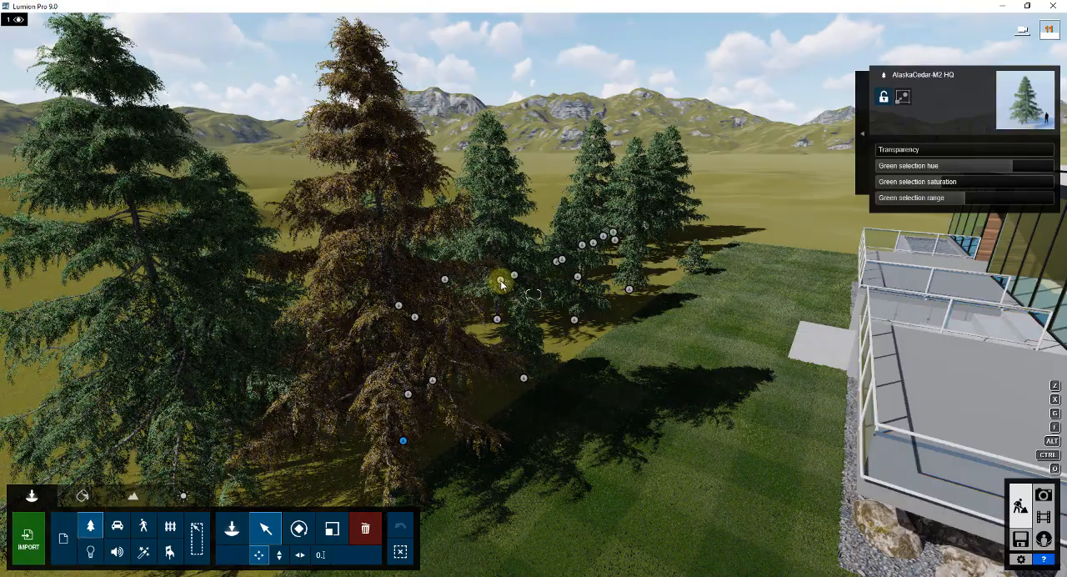
left_click(501, 279)
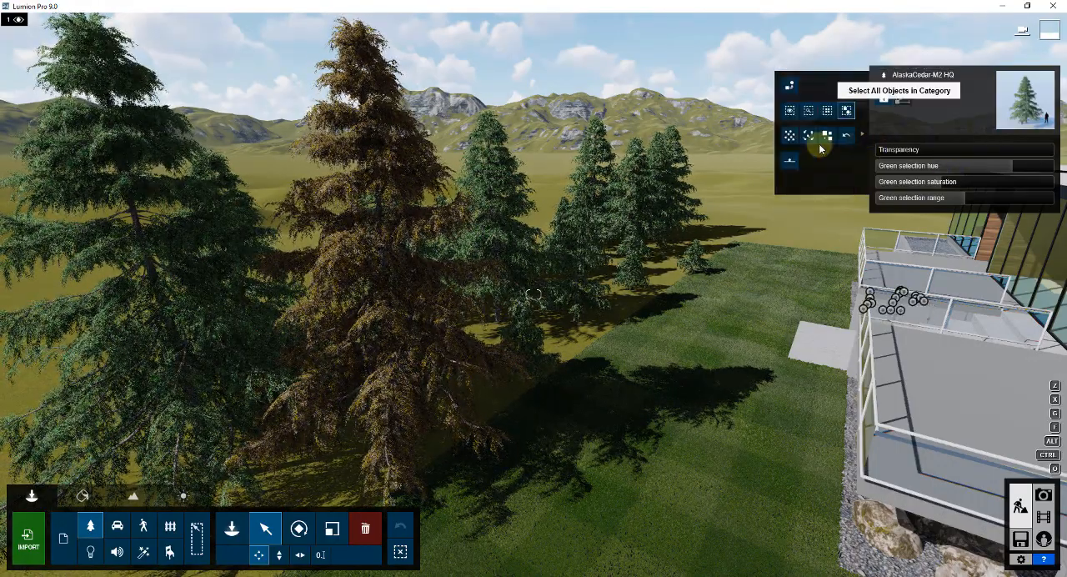
mouse_move(757, 182)
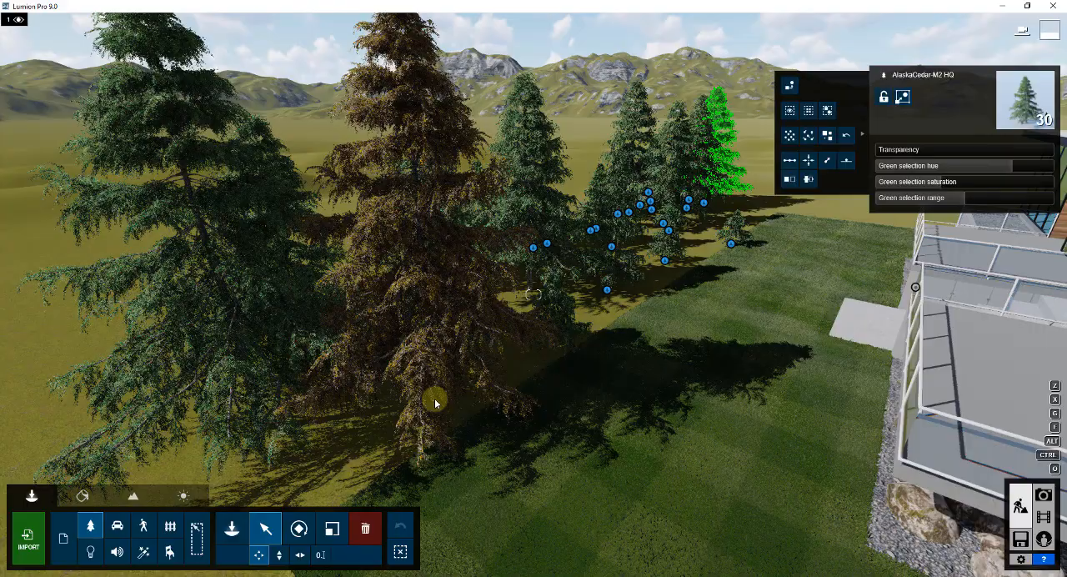
left_click(433, 400)
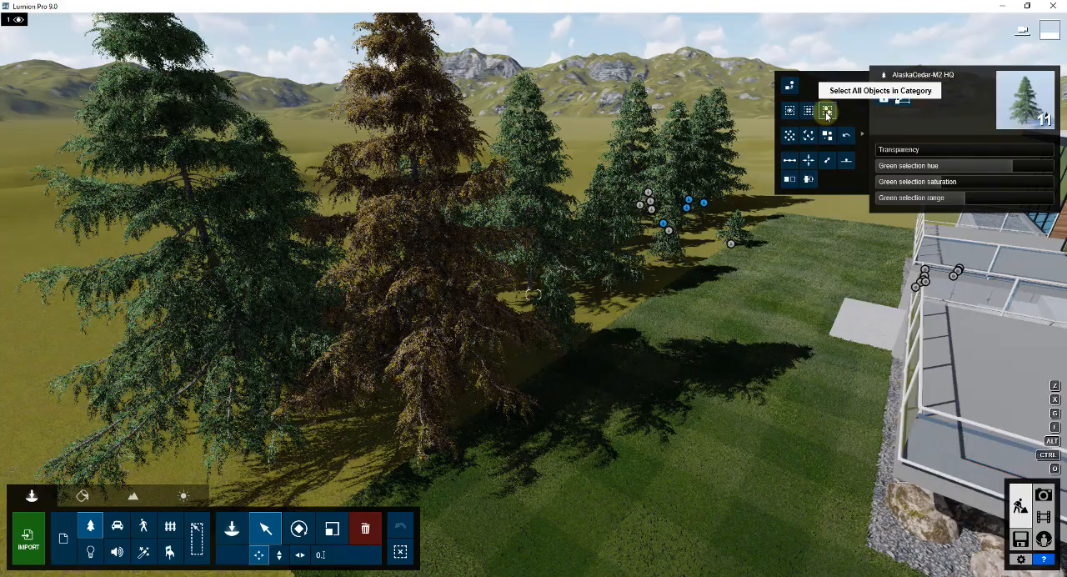
left_click(826, 111)
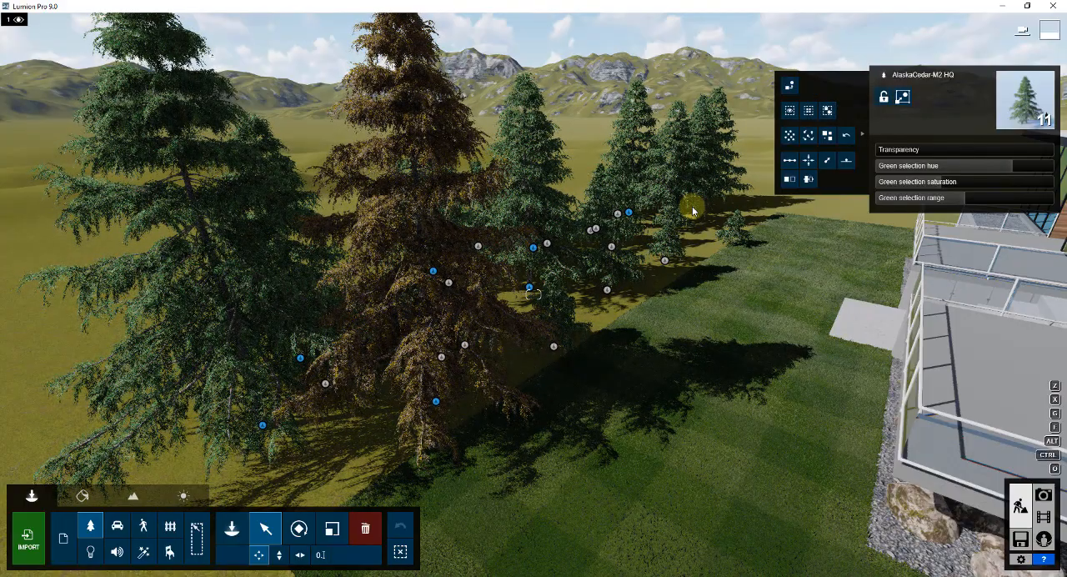
left_click(827, 111)
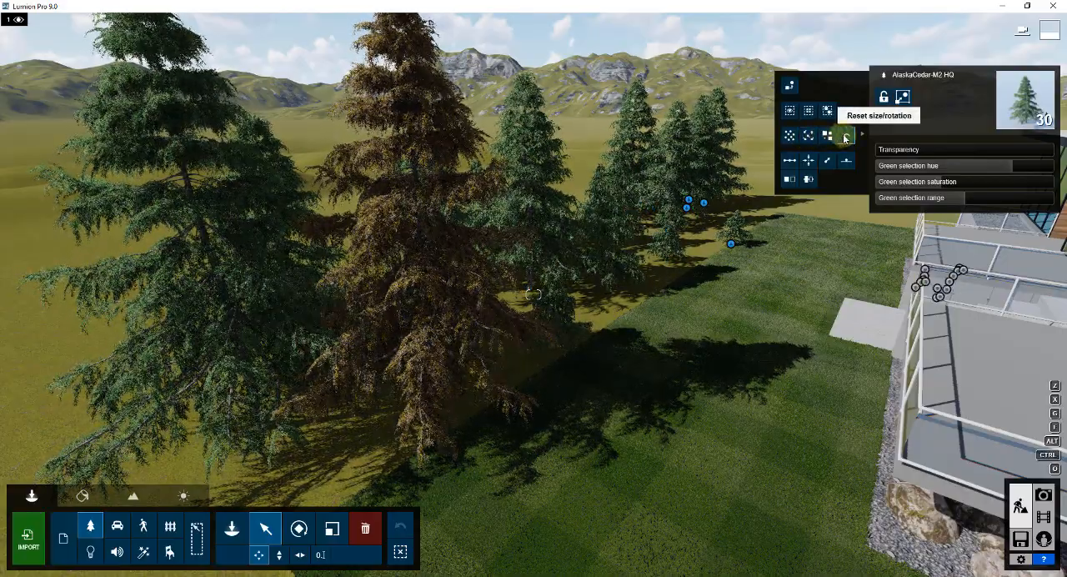
left_click(808, 135)
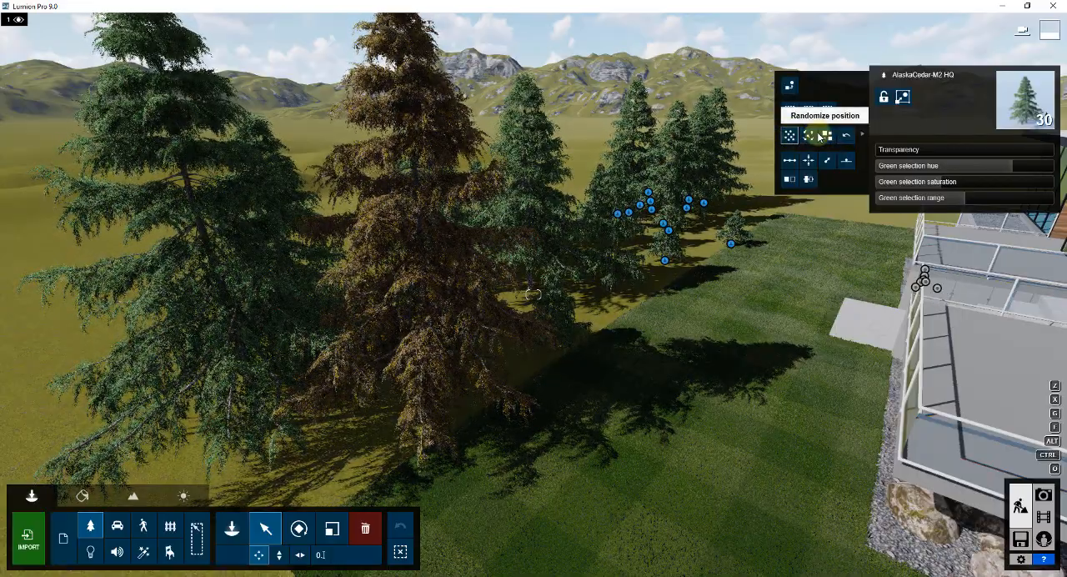
left_click(790, 135)
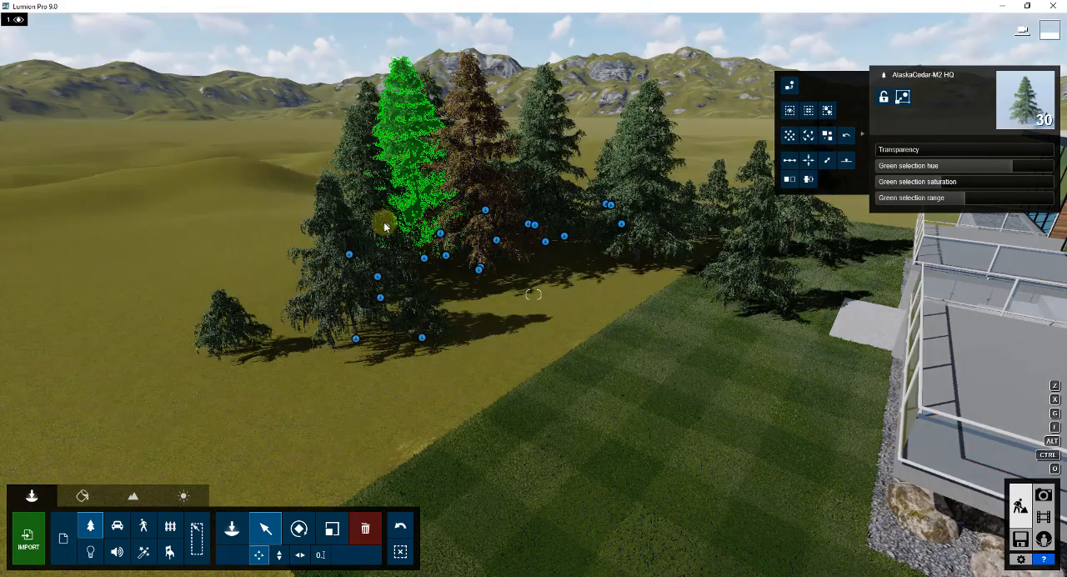
left_click(575, 350)
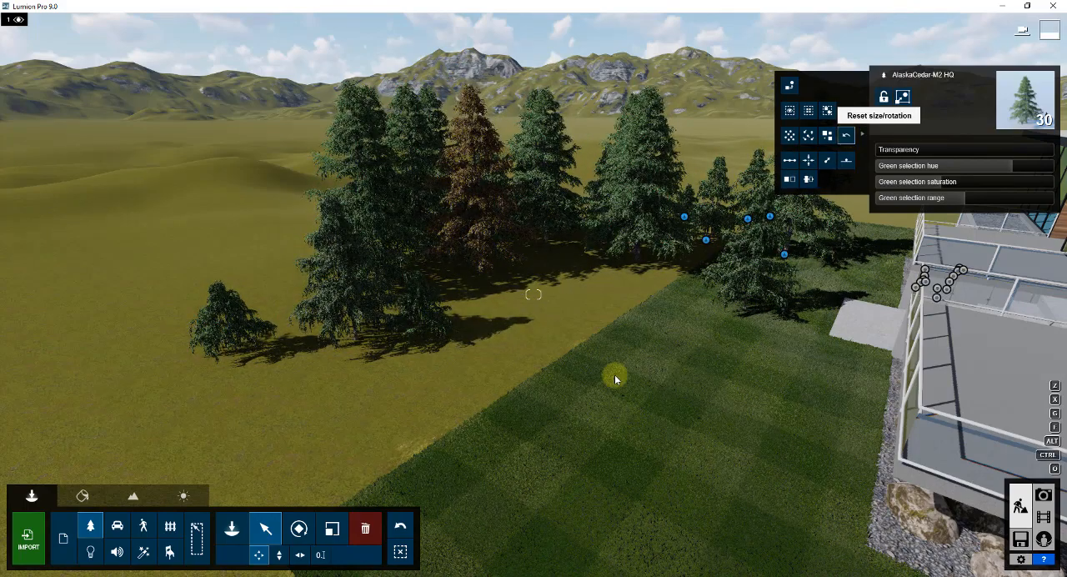
left_click(400, 527)
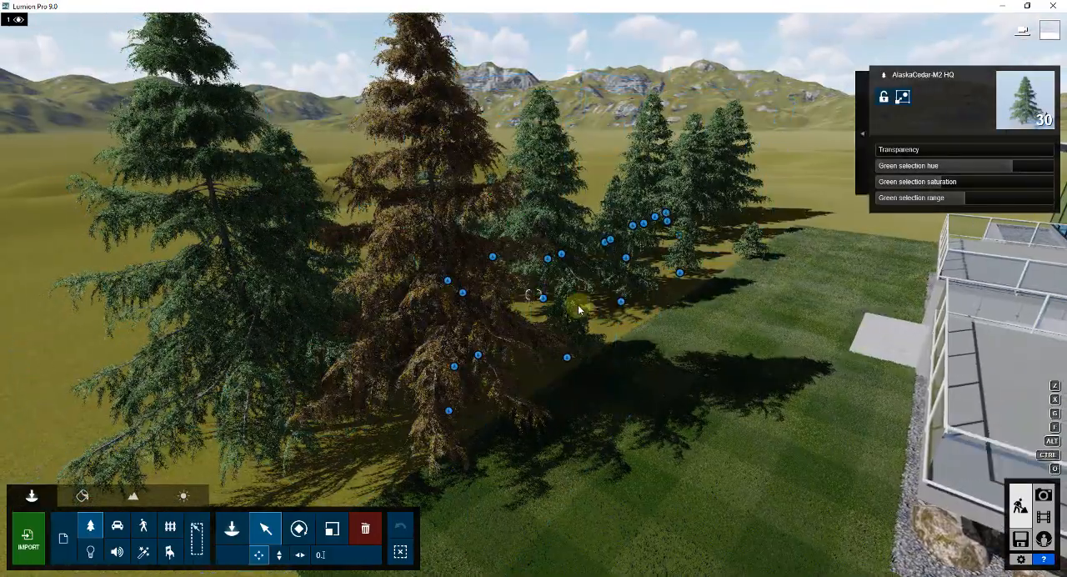
- Reopen the advanced options and randomize the selected cedars' rotation three times
left_click(864, 135)
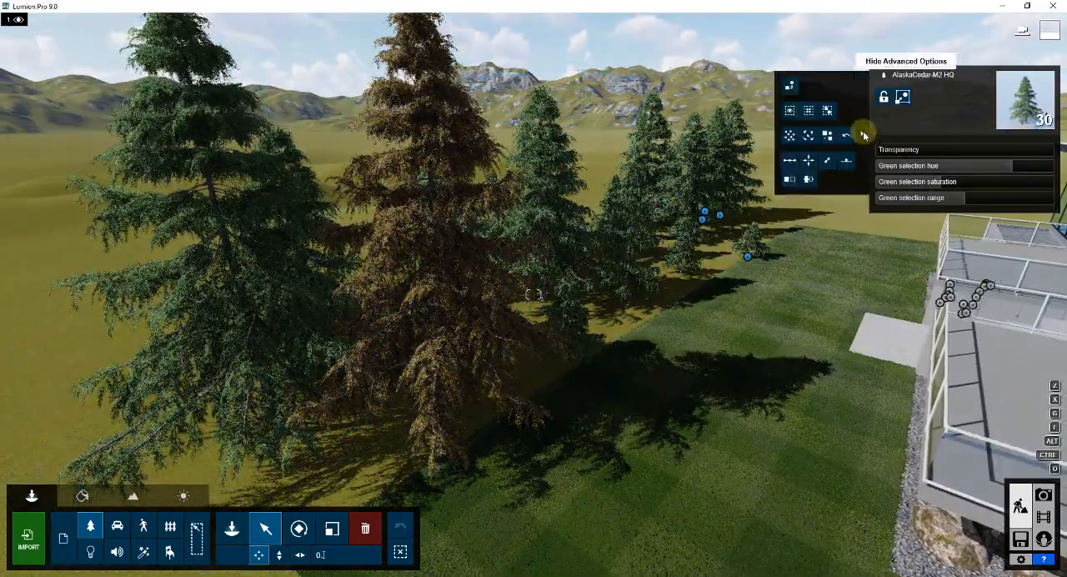
left_click(862, 135)
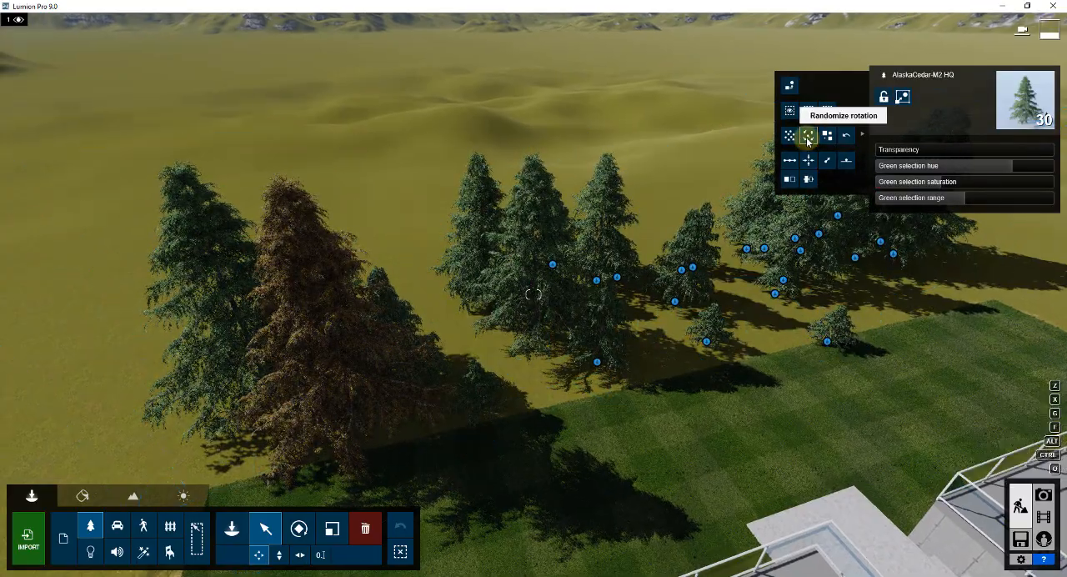
left_click(808, 136)
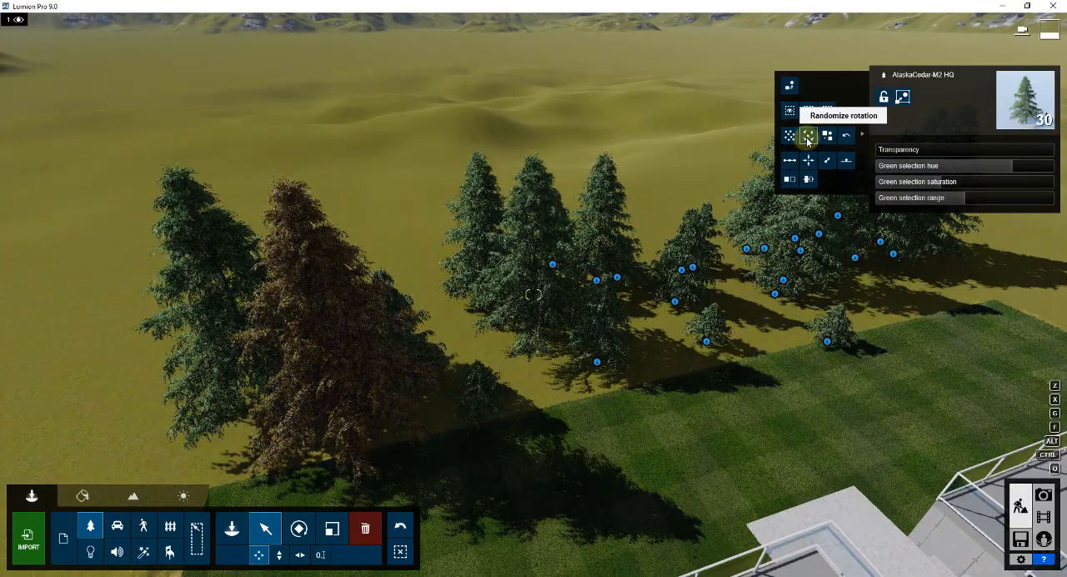
left_click(807, 136)
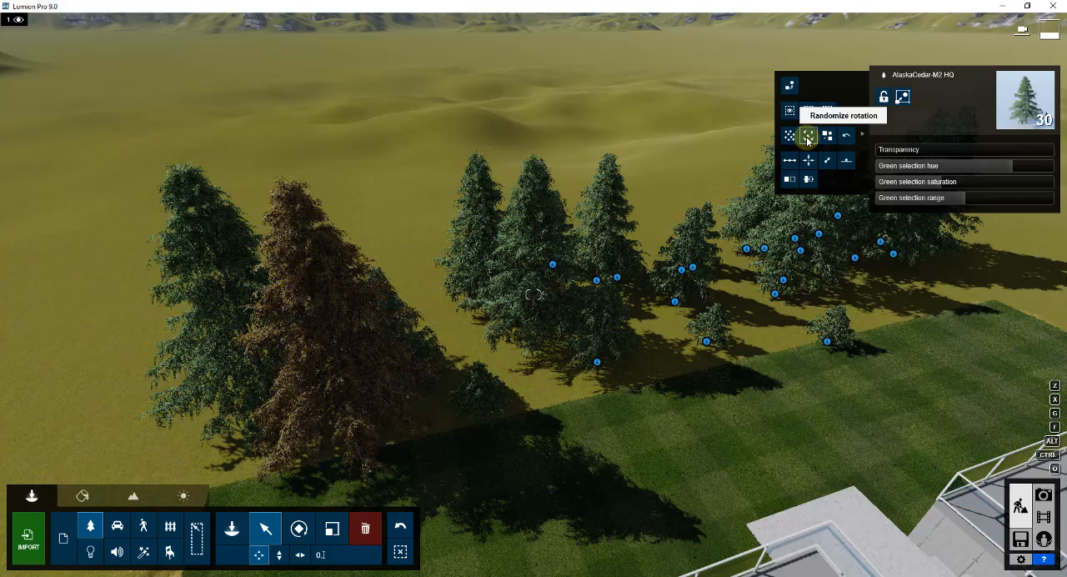
left_click(808, 136)
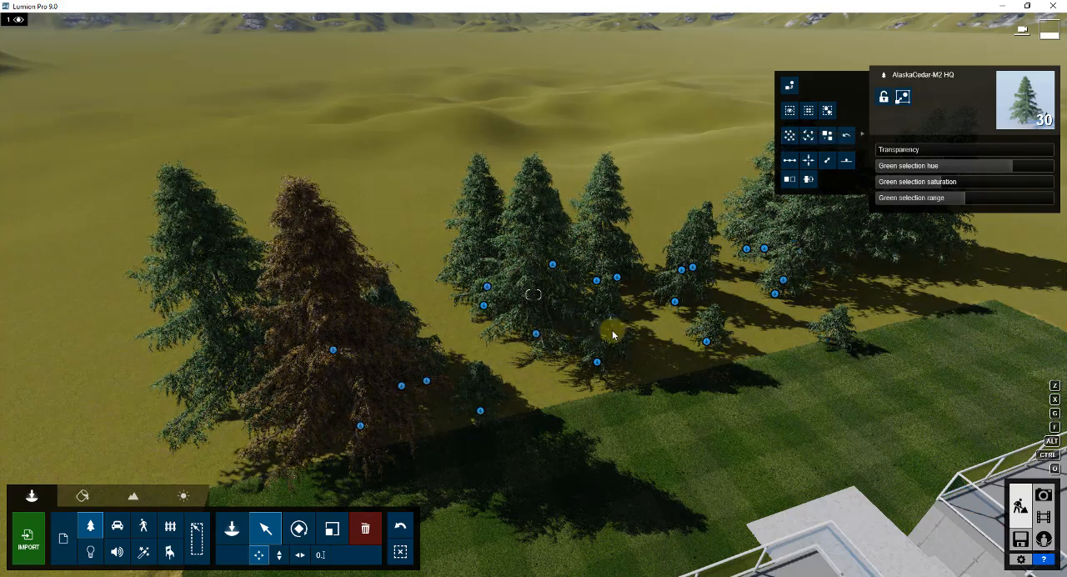
- Randomize the size of the 30 selected AlaskaCedars repeatedly until their heights vary
left_click(826, 135)
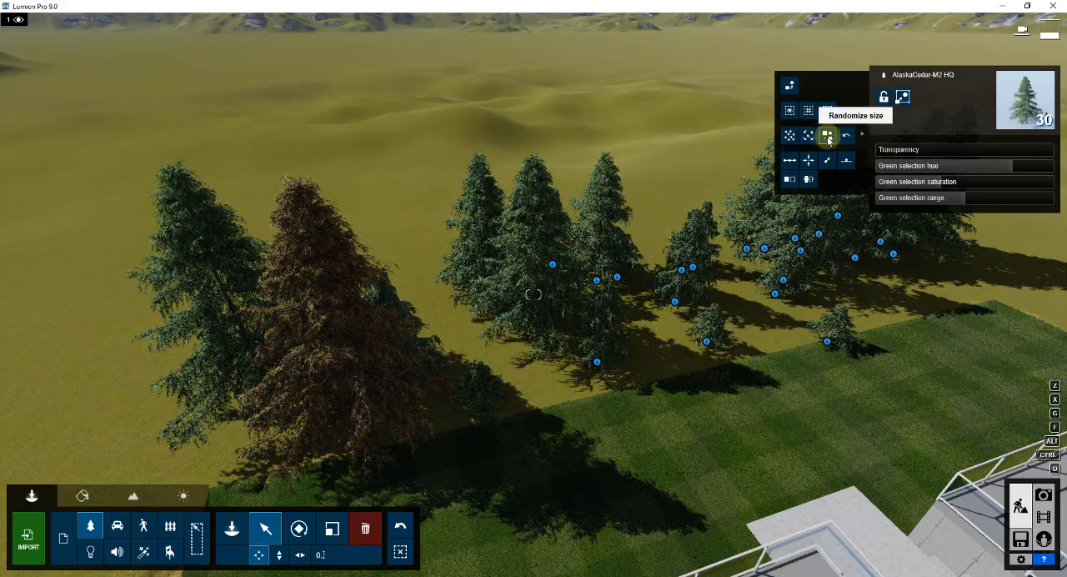
left_click(826, 134)
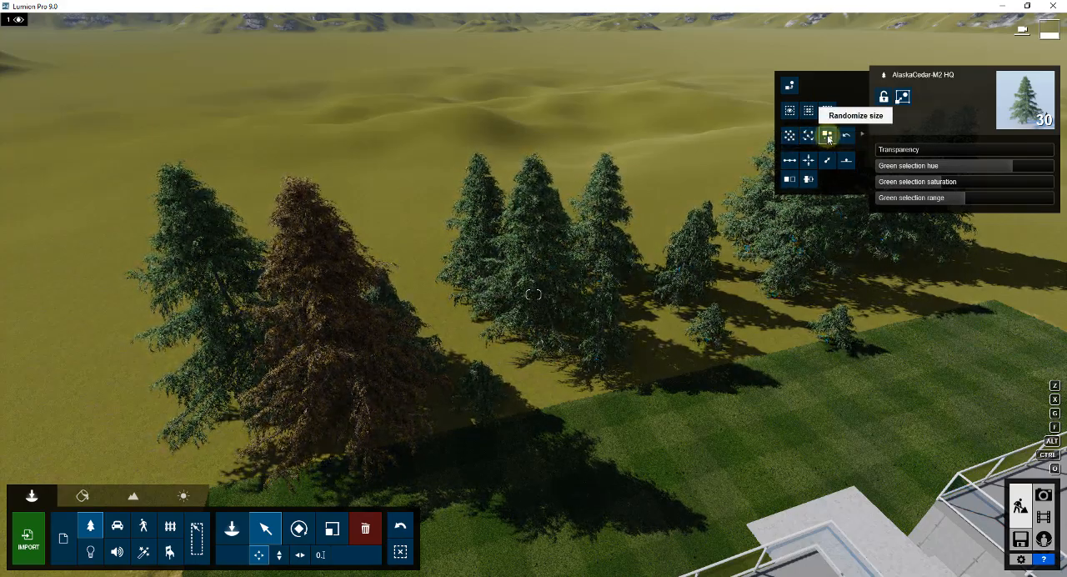
left_click(826, 135)
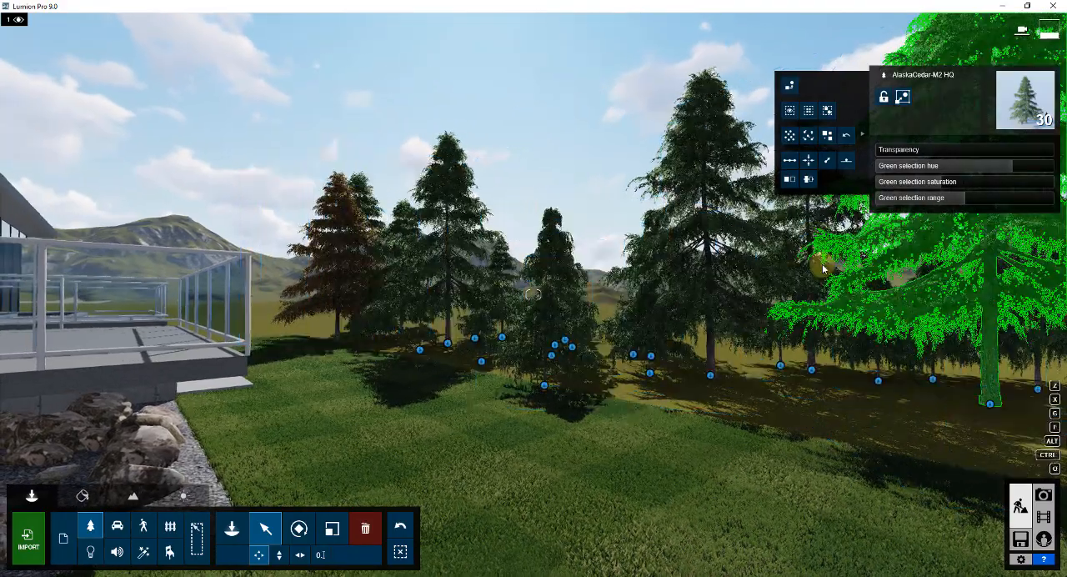
left_click(827, 134)
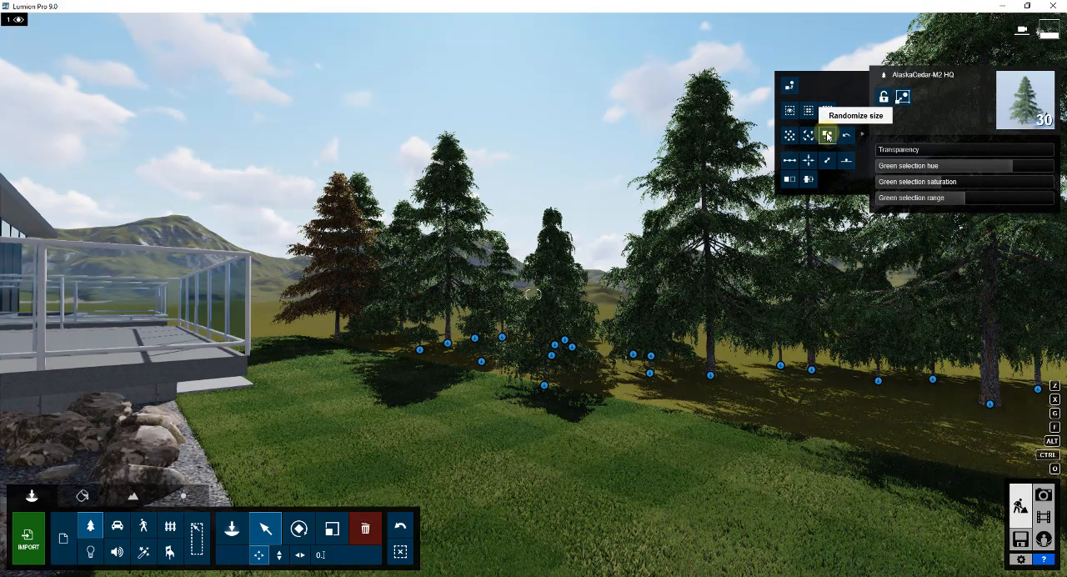
left_click(828, 135)
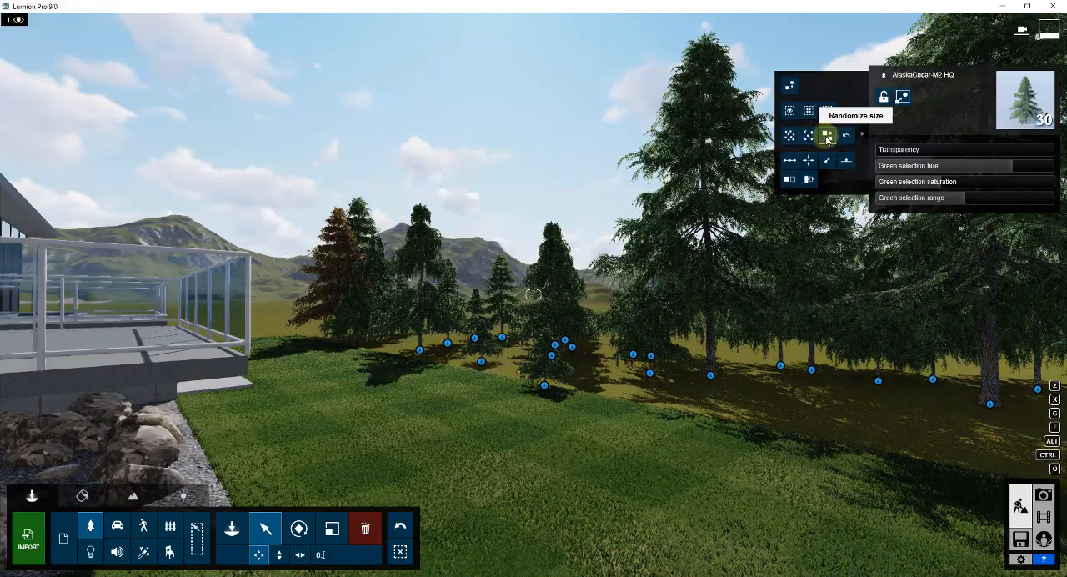
left_click(827, 136)
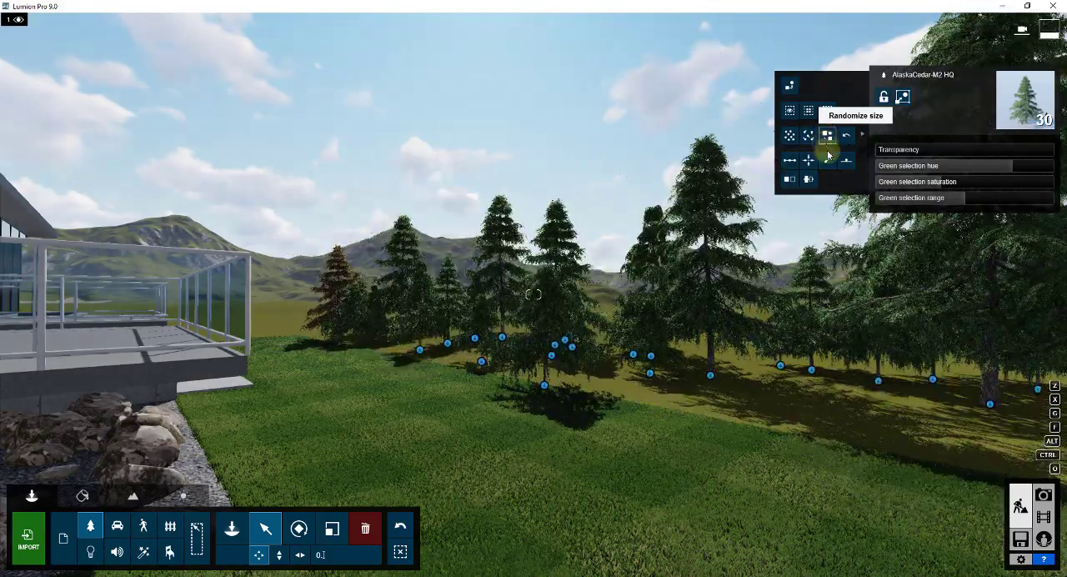
left_click(827, 134)
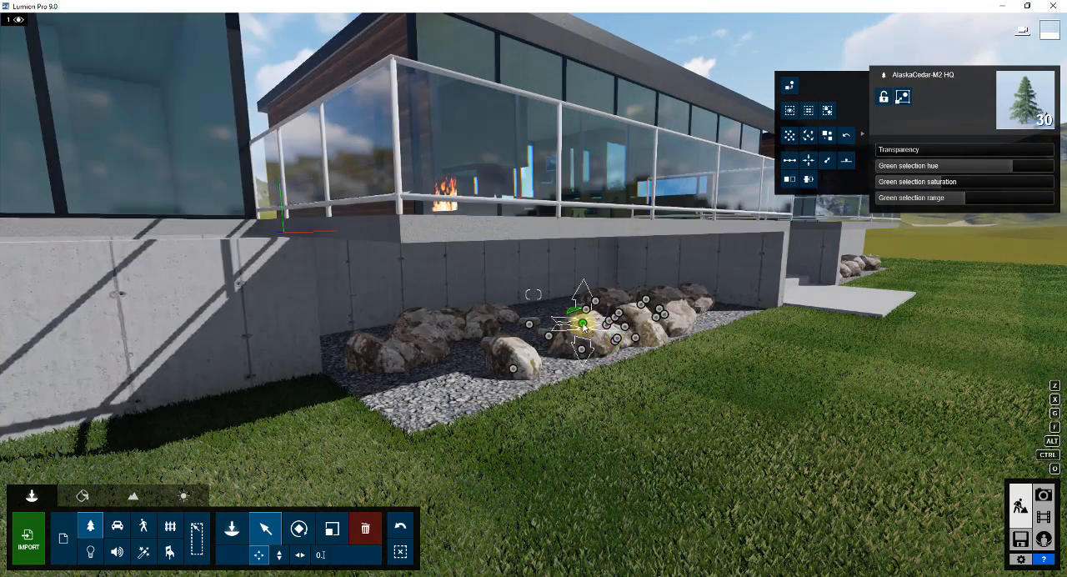
- Select the 78 Stone 012 rocks under the porch and randomize their size five times
left_click(581, 324)
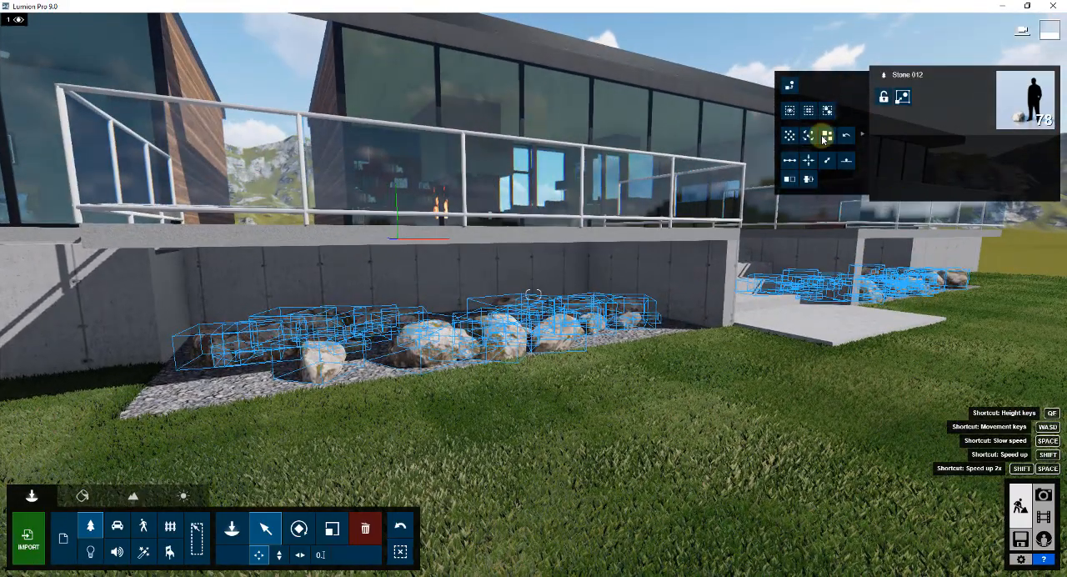
left_click(826, 135)
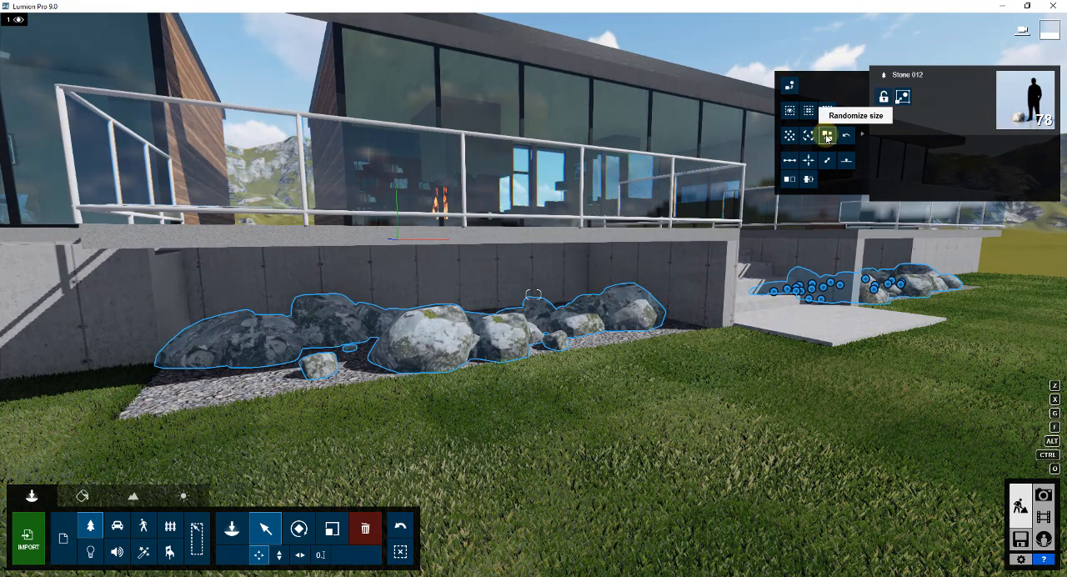
left_click(826, 135)
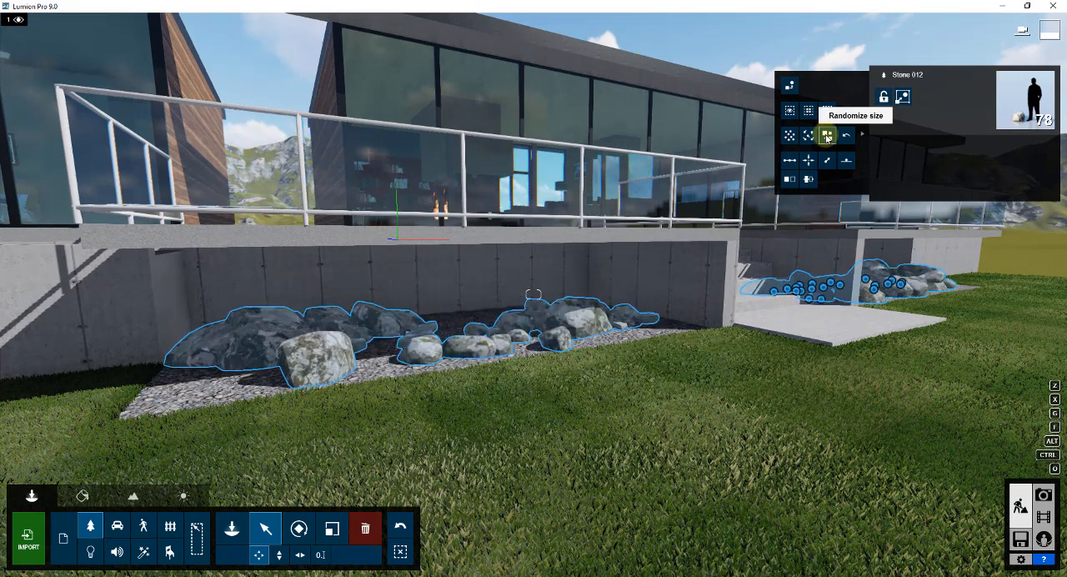
left_click(825, 134)
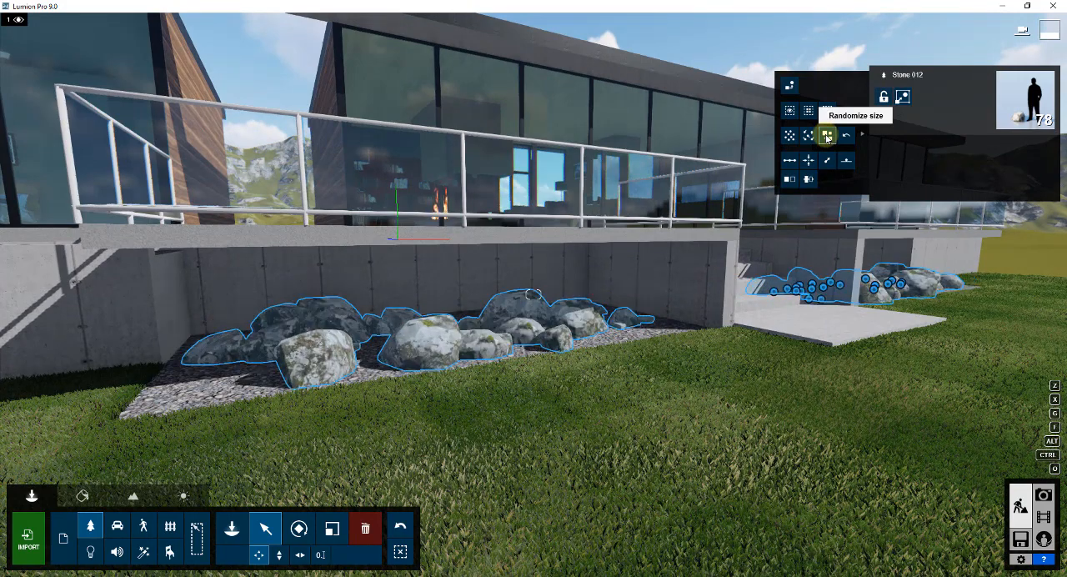
left_click(826, 134)
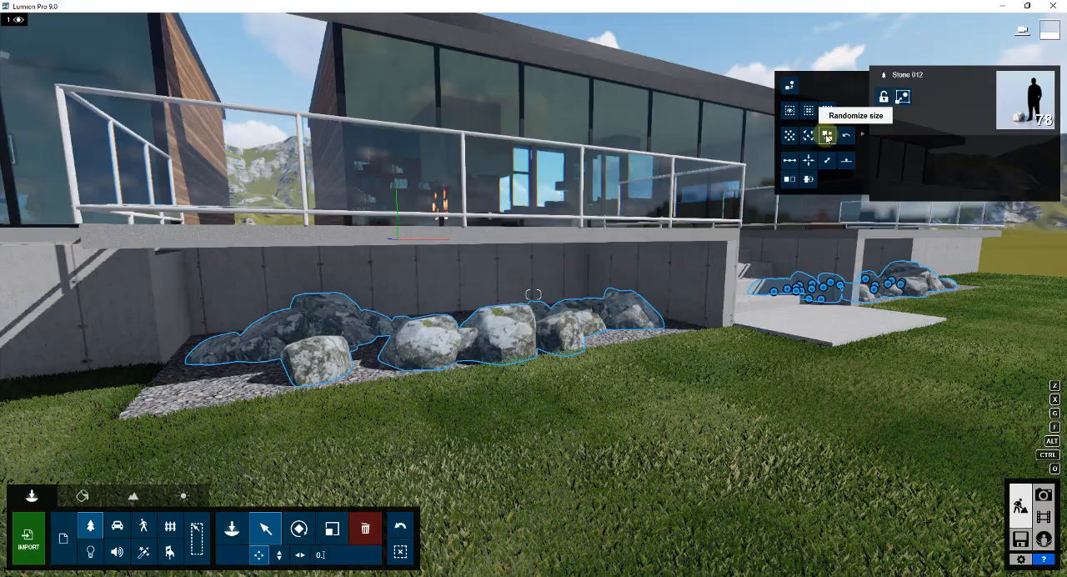
left_click(826, 134)
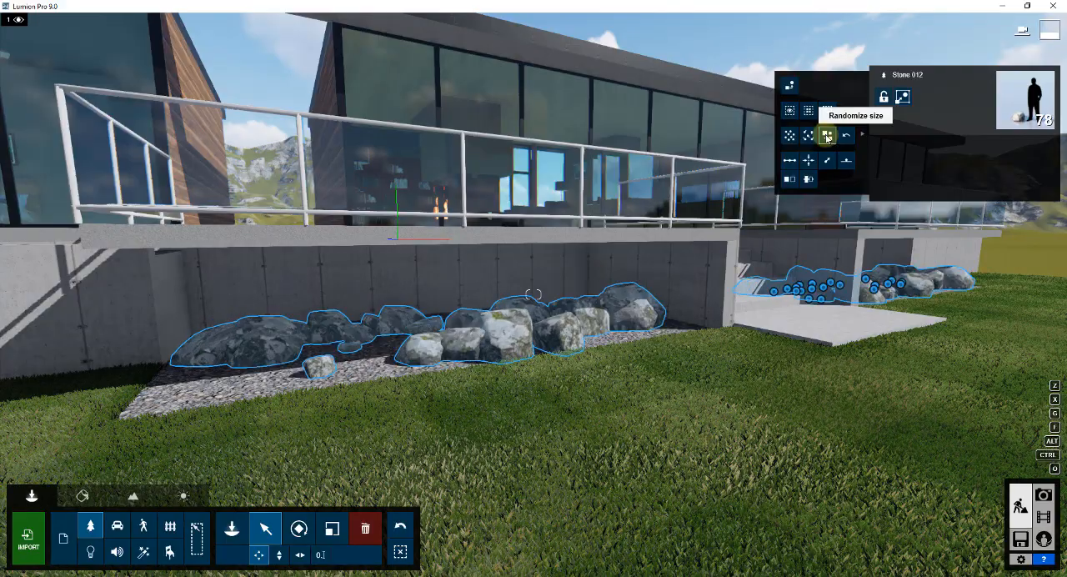